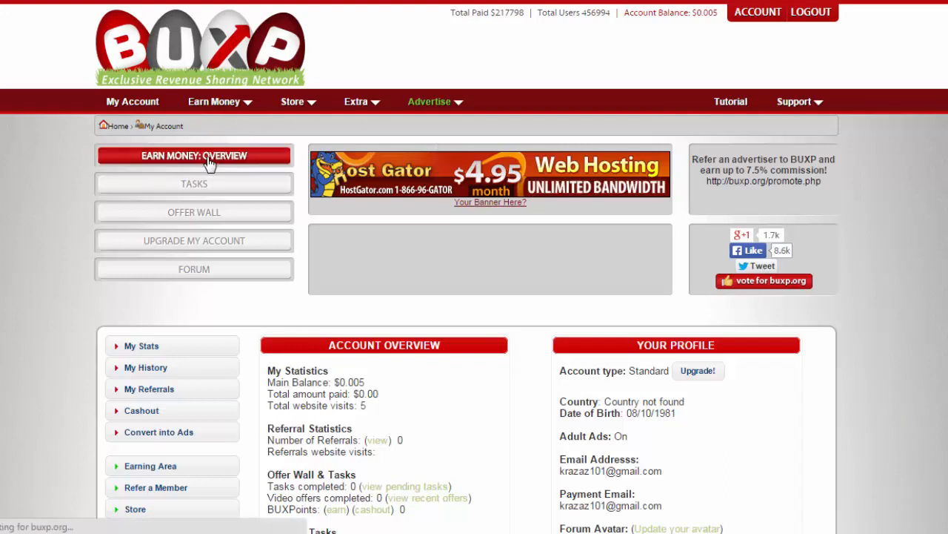
Go to Earn Money: Overview and load the Browse Website Ads list from the diagram
click(150, 465)
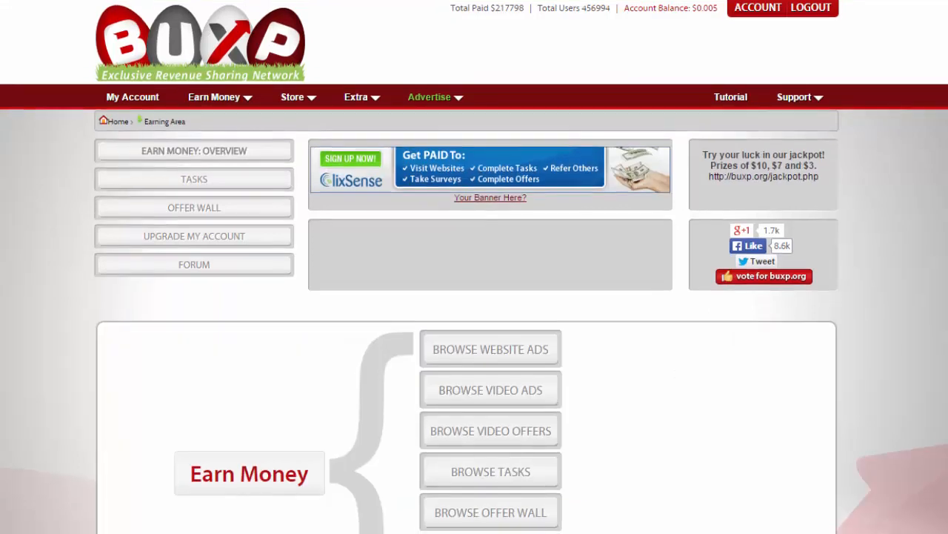
scroll(down, 3)
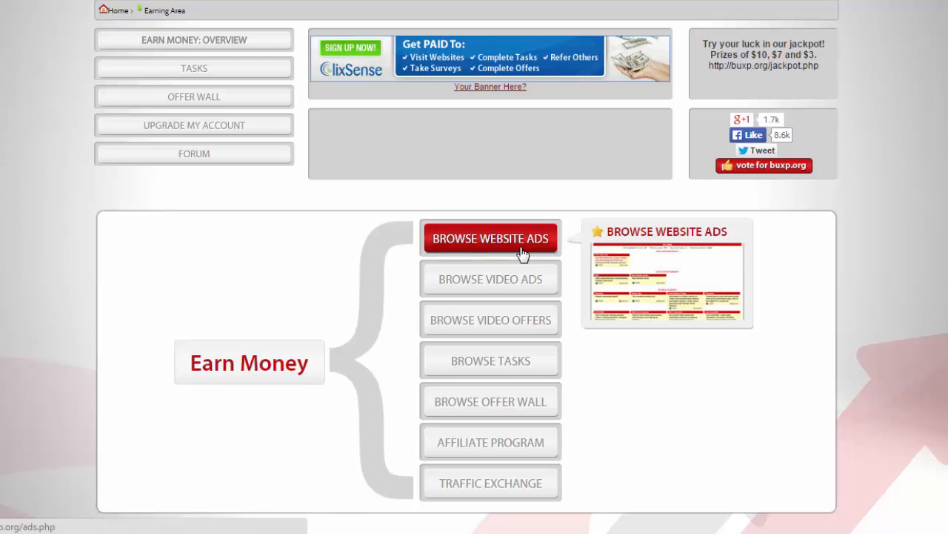
click(489, 237)
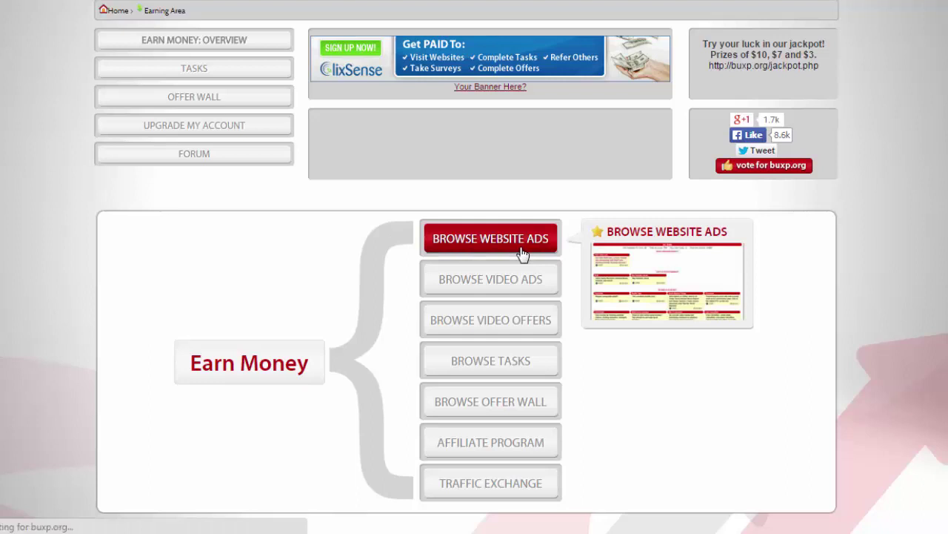
click(489, 237)
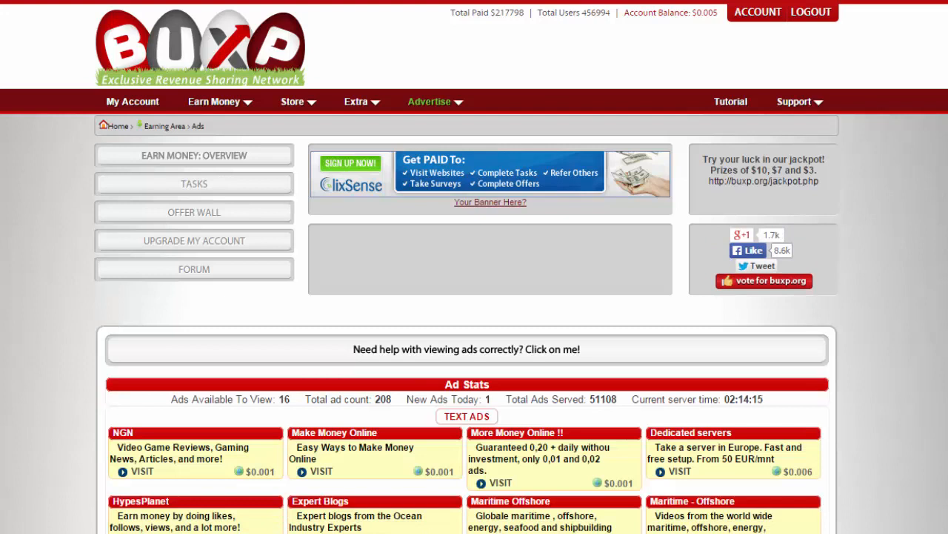
mouse_move(533, 350)
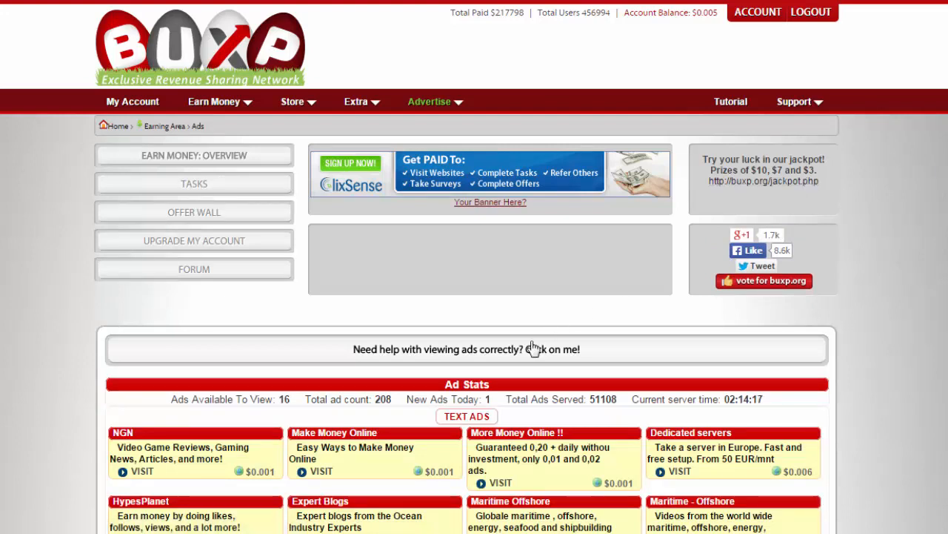
mouse_move(524, 357)
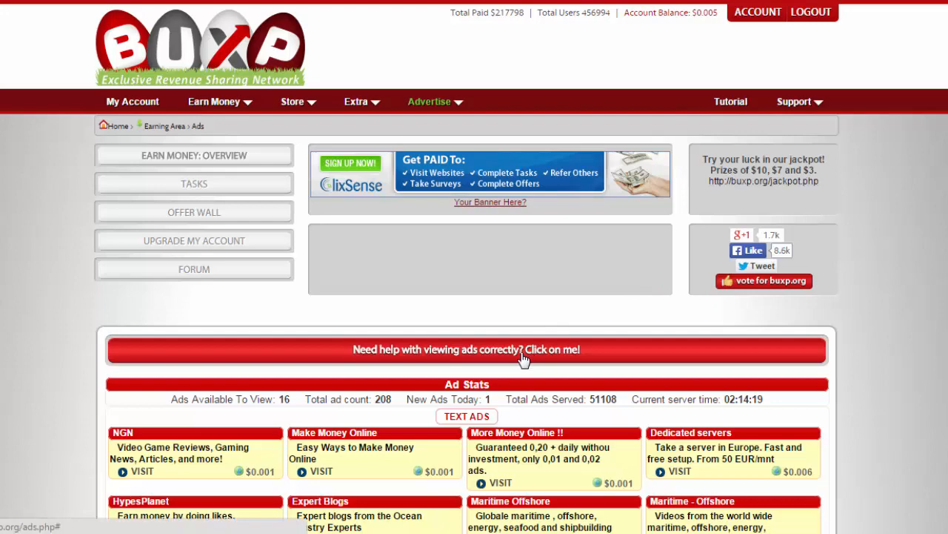
Expand the 'Need help with viewing ads correctly?' bar and read its FAQ and video
click(467, 349)
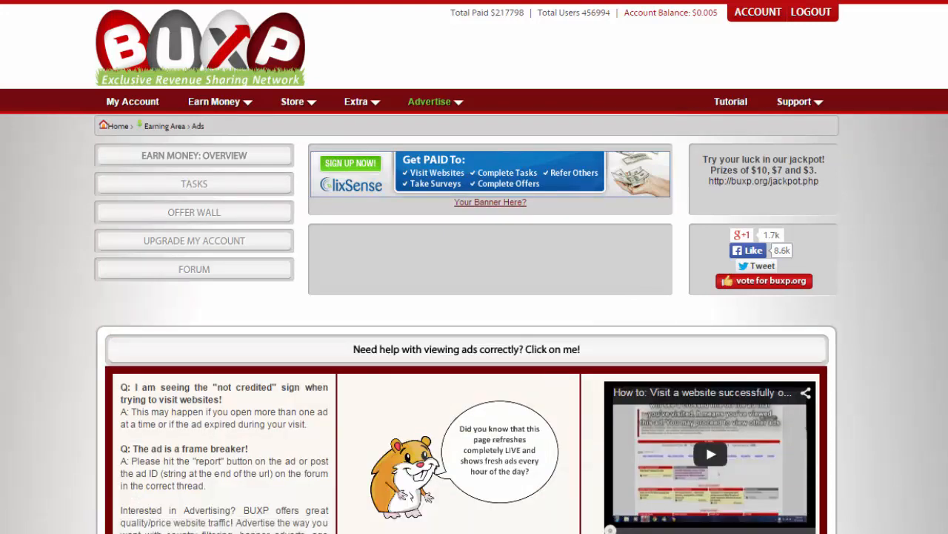
scroll(down, 3)
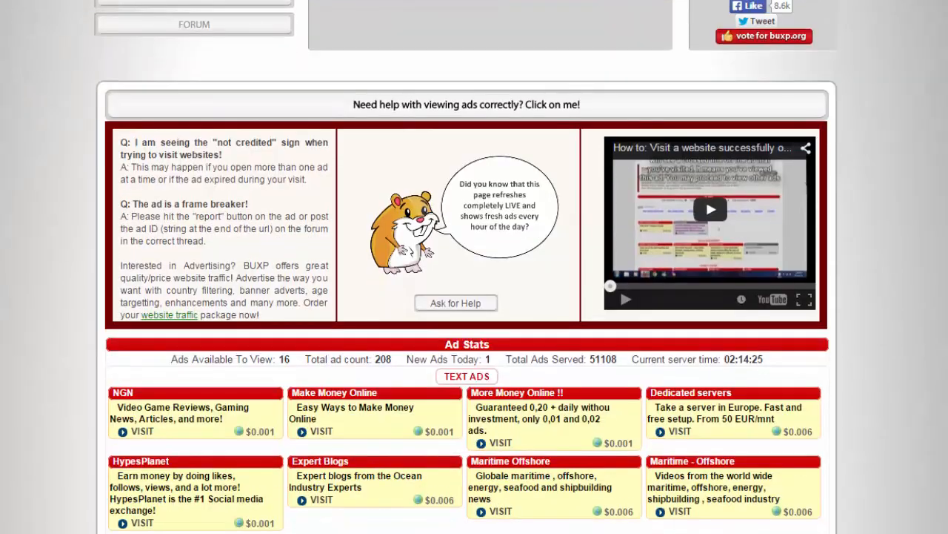
scroll(down, 3)
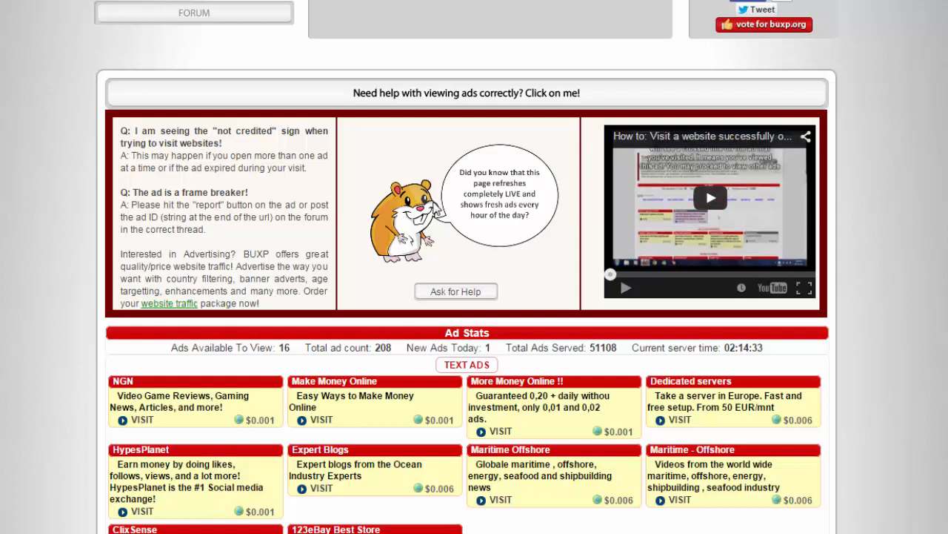
mouse_move(371, 217)
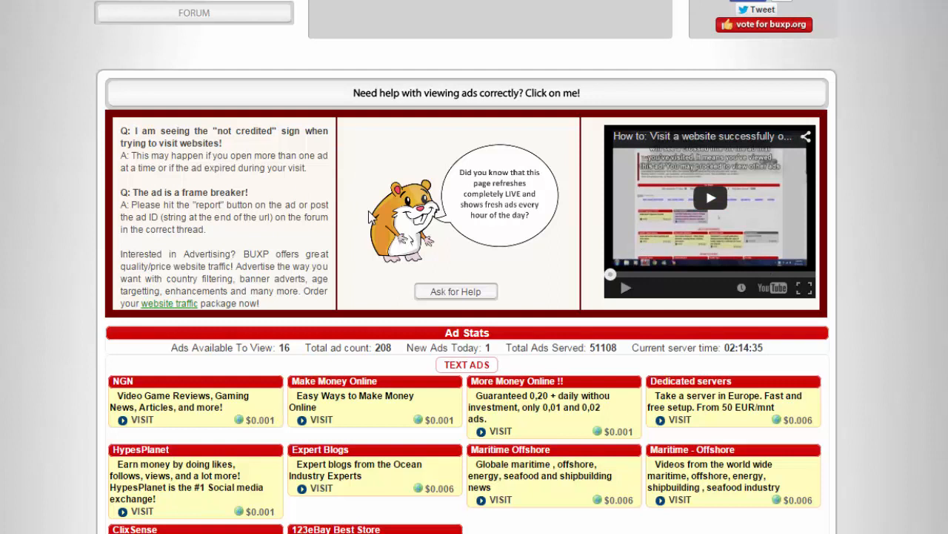
mouse_move(455, 291)
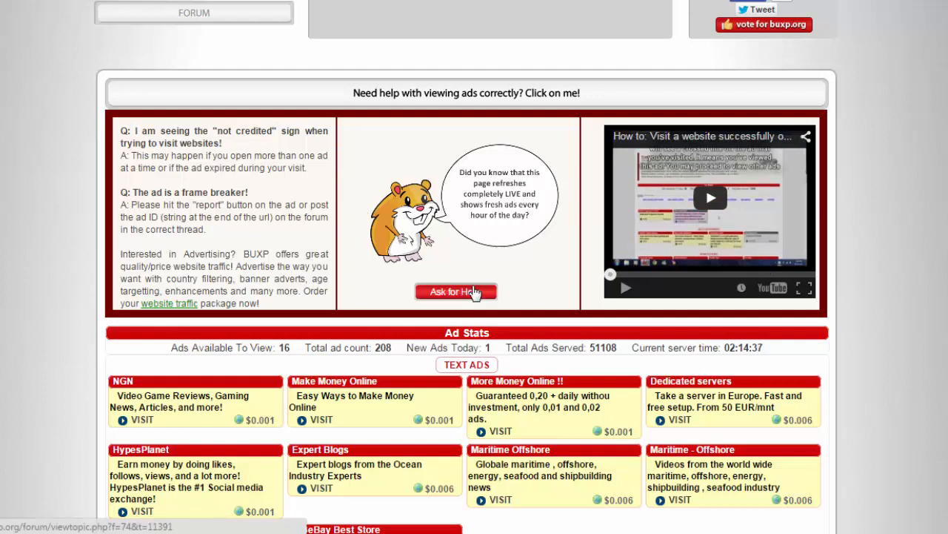
mouse_move(522, 276)
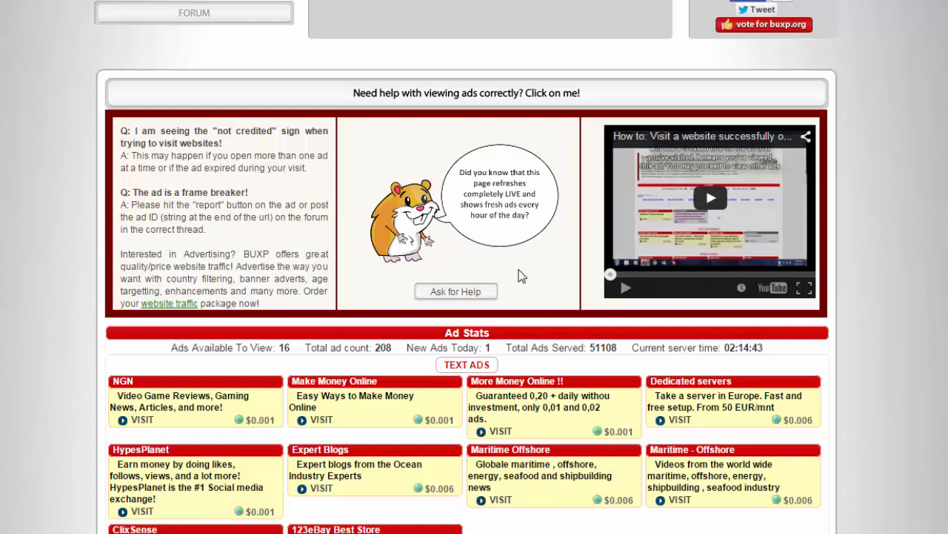
mouse_move(6, 8)
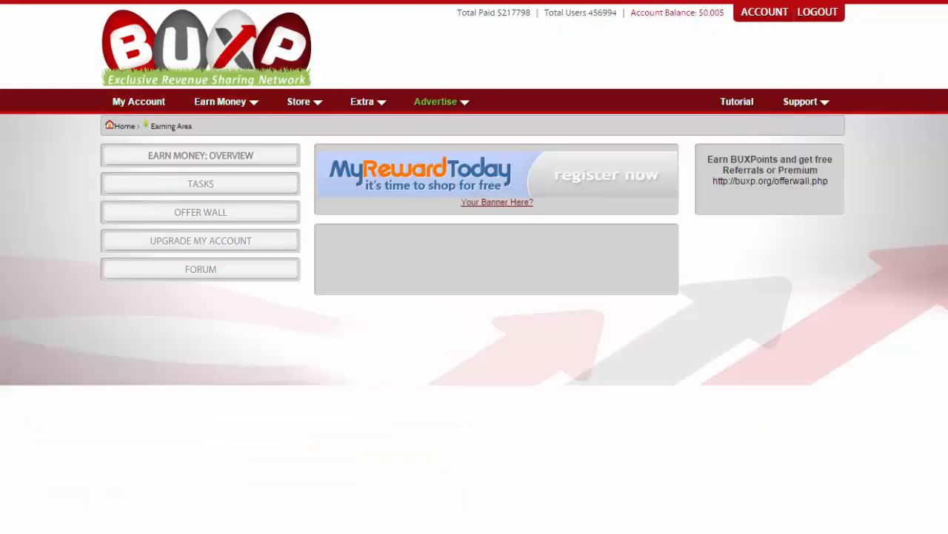
Go to Browse Video Ads in the Earning Area and look over the listed videos
scroll(down, 3)
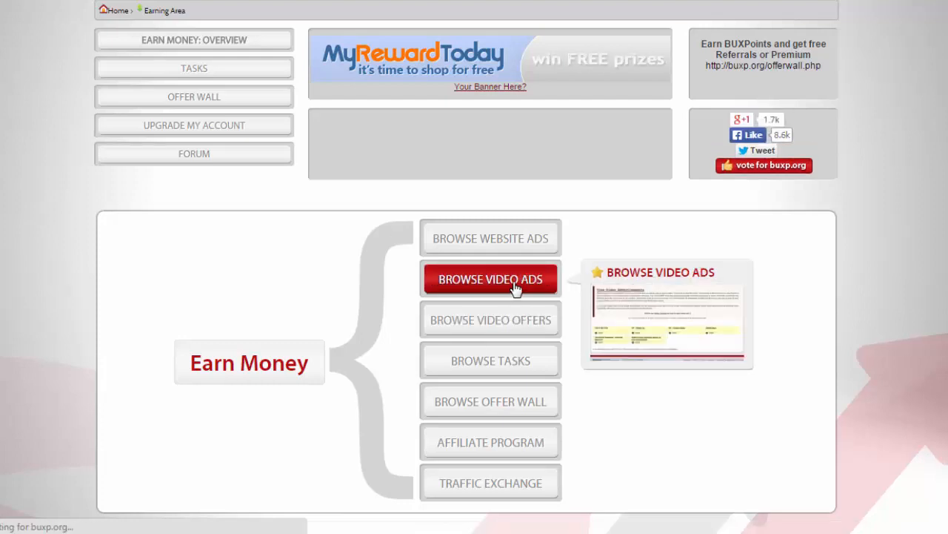
click(489, 279)
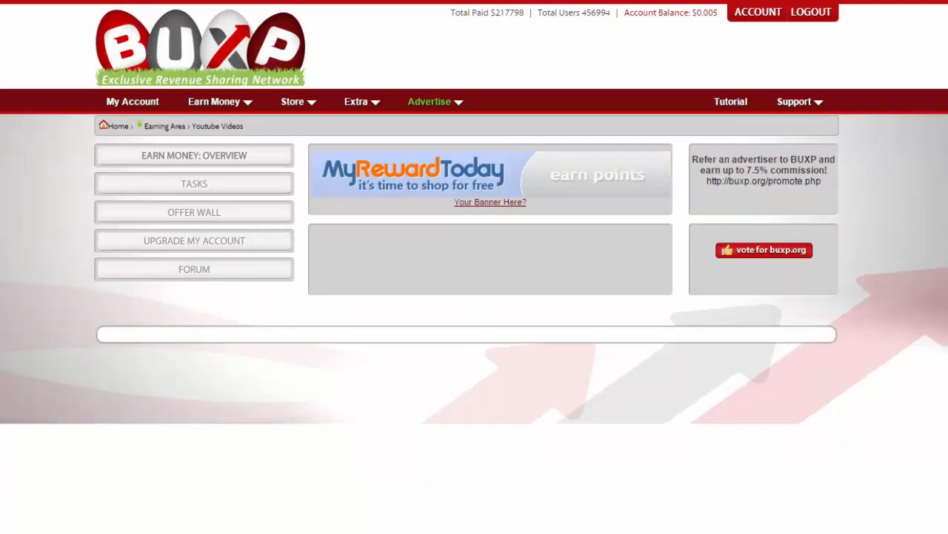
scroll(down, 3)
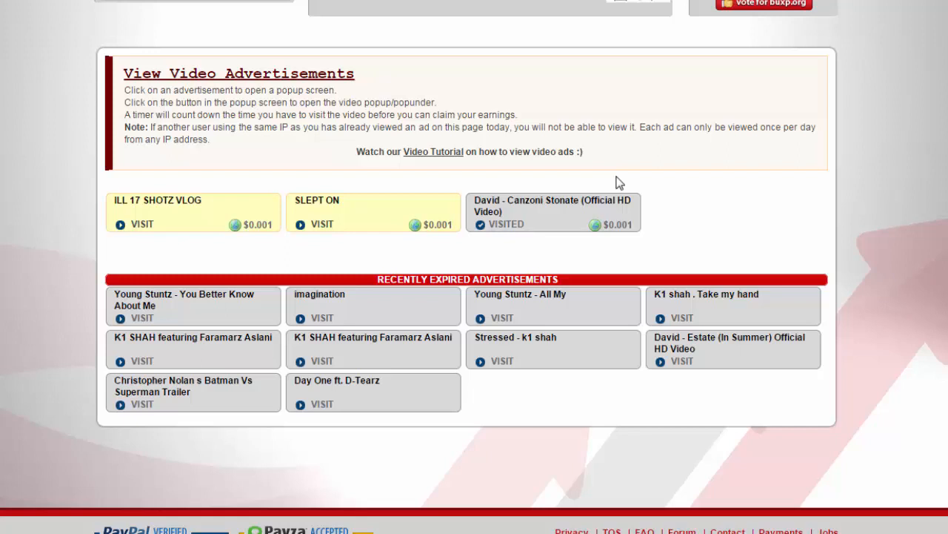
mouse_move(592, 178)
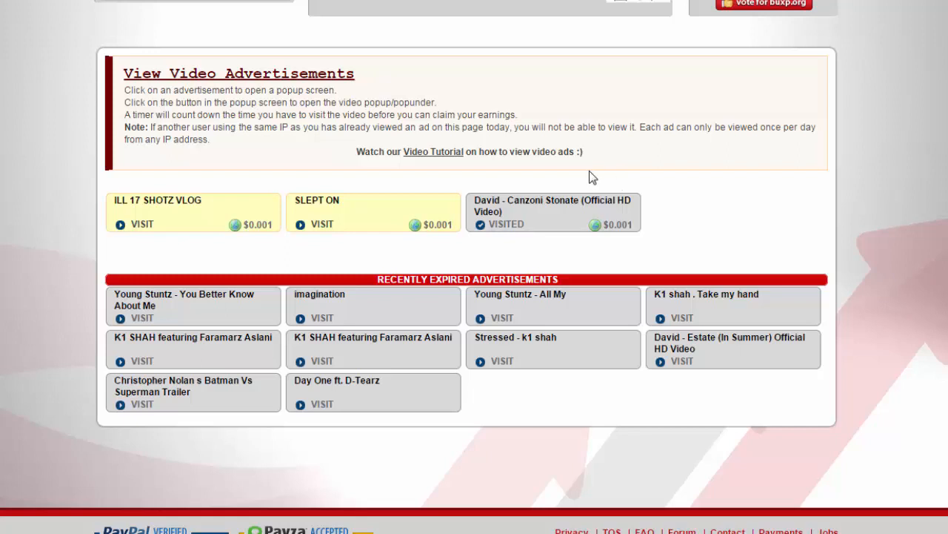
mouse_move(457, 213)
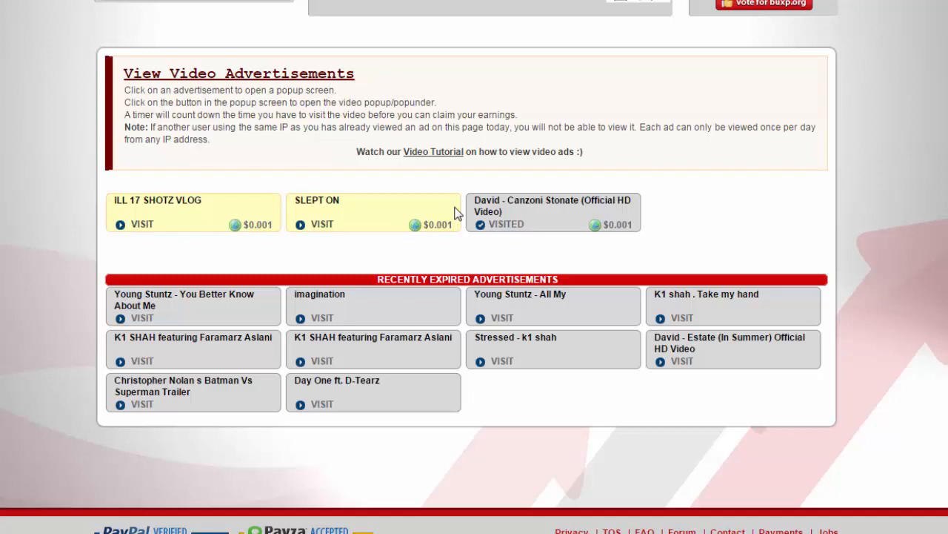
mouse_move(356, 201)
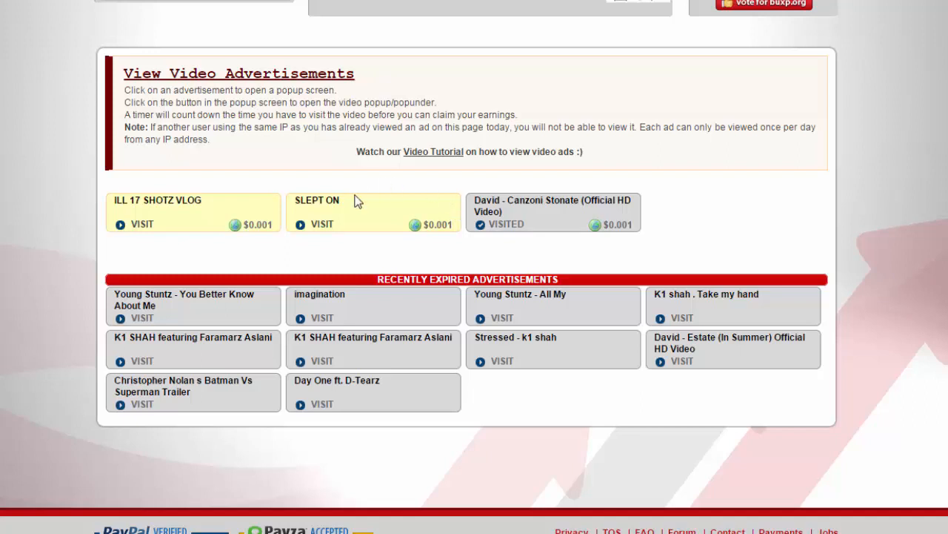
mouse_move(142, 229)
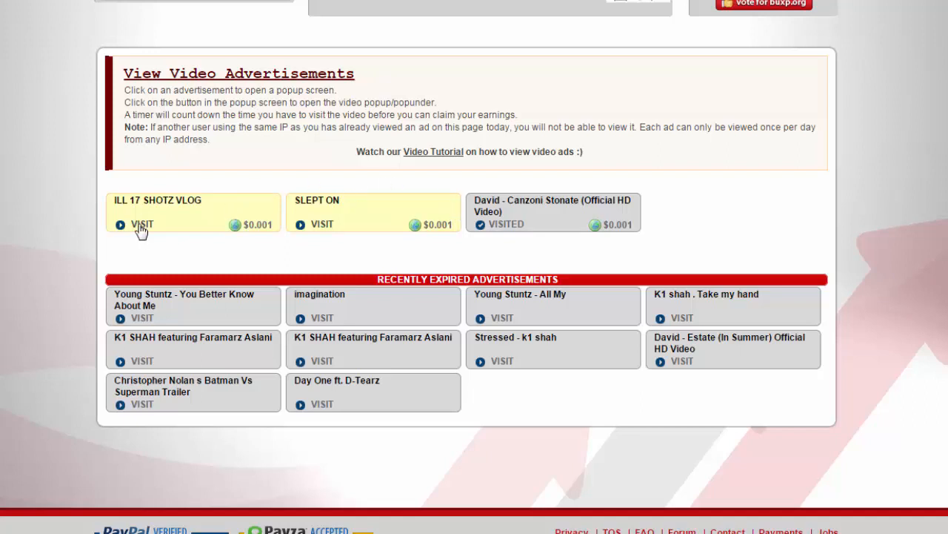
Visit the ILL 17 SHOTZ VLOG video ad to bring up its viewing popup
click(142, 224)
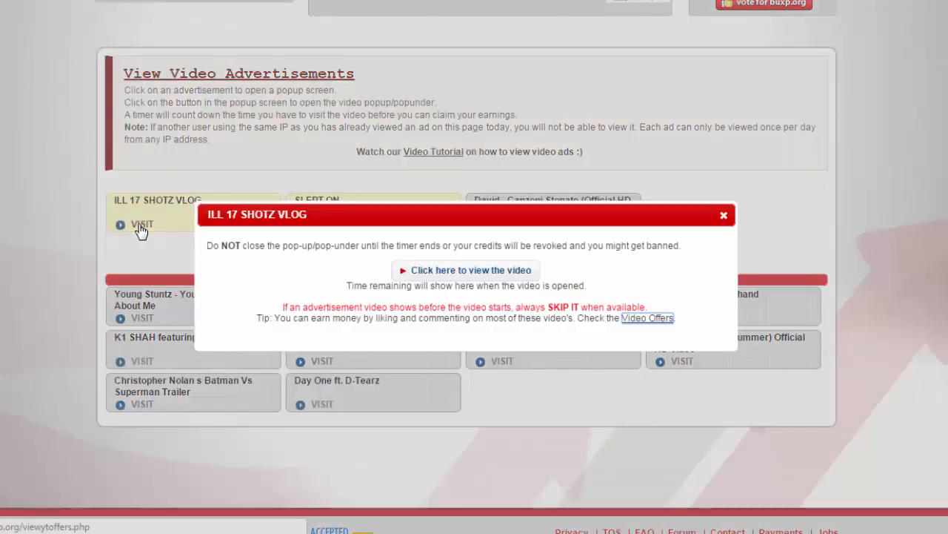
mouse_move(279, 282)
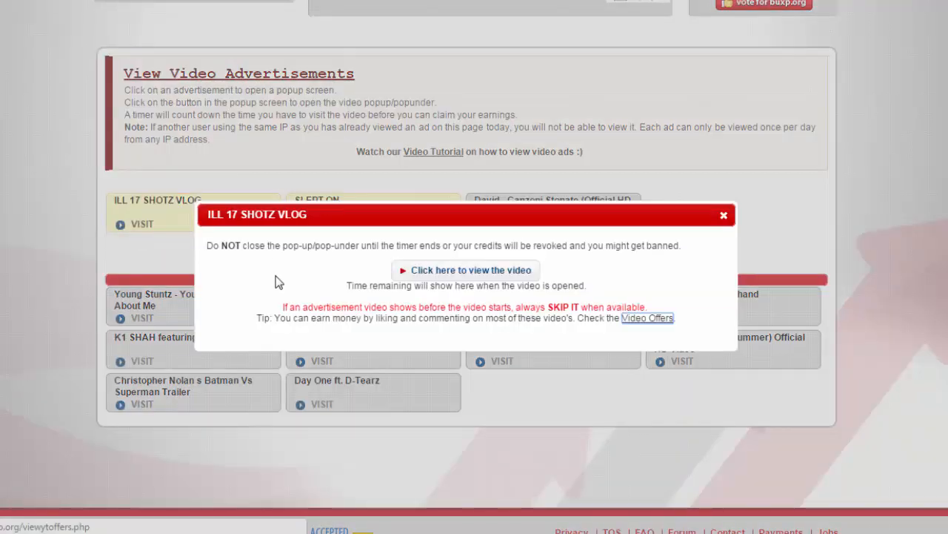
mouse_move(334, 289)
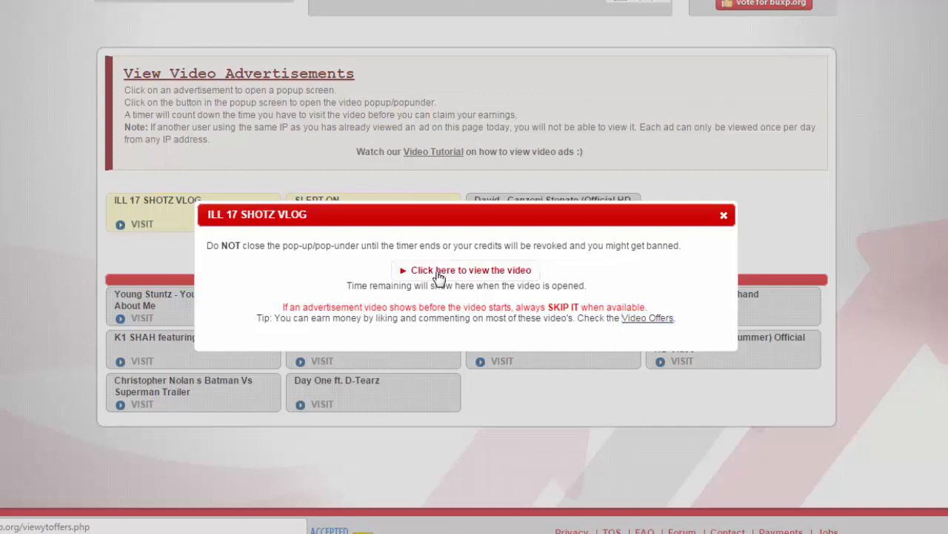
Launch the ILL 17 SHOTZ VLOG video in its own window so the countdown runs
click(465, 270)
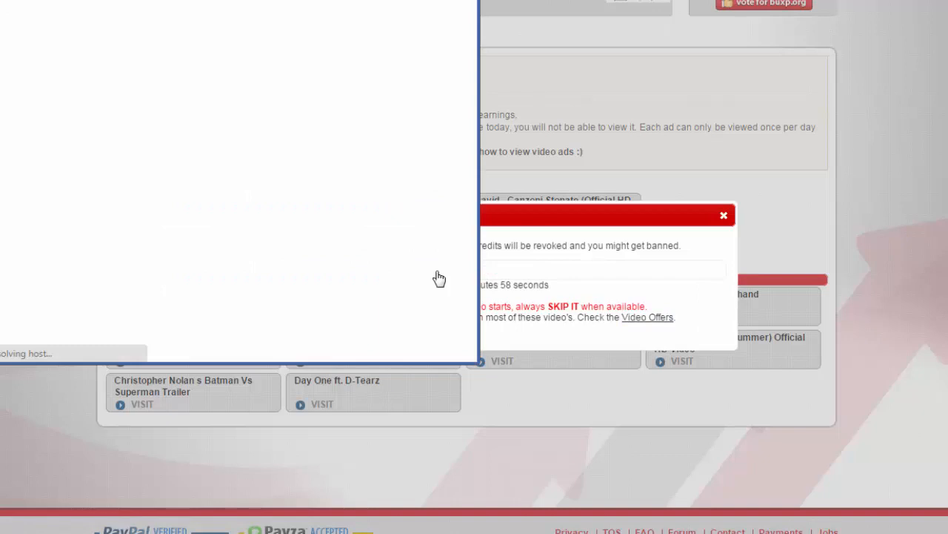
mouse_move(522, 133)
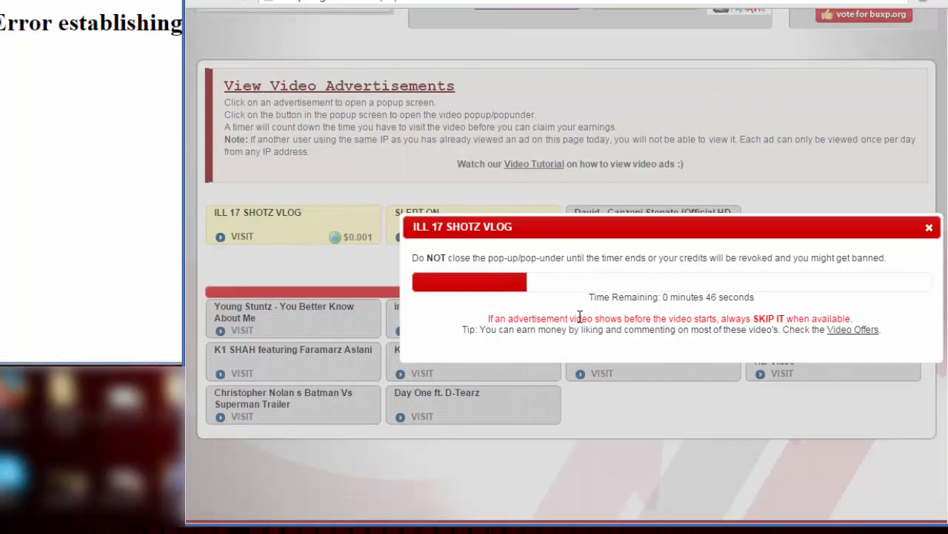
mouse_move(536, 270)
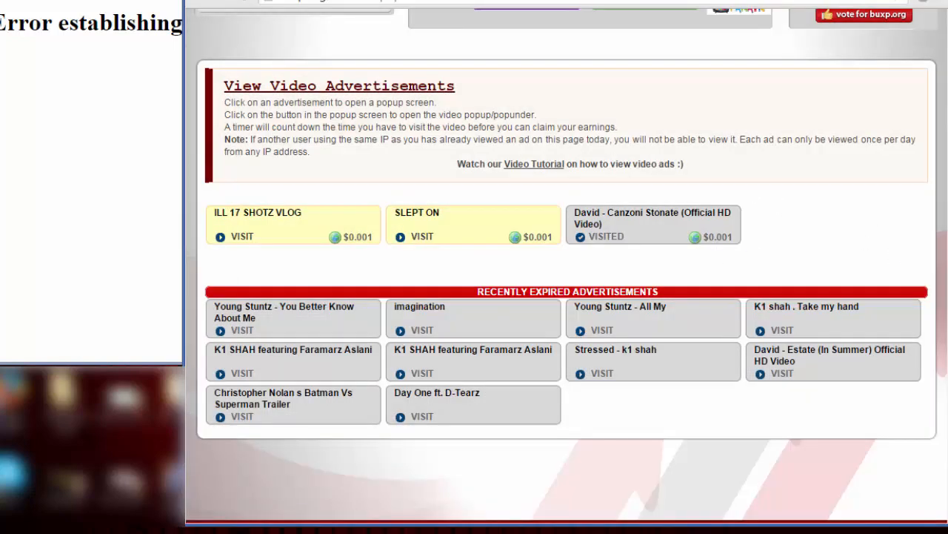
Return to the Earn Money diagram and go to Browse Tasks on the offer wall
scroll(up, 3)
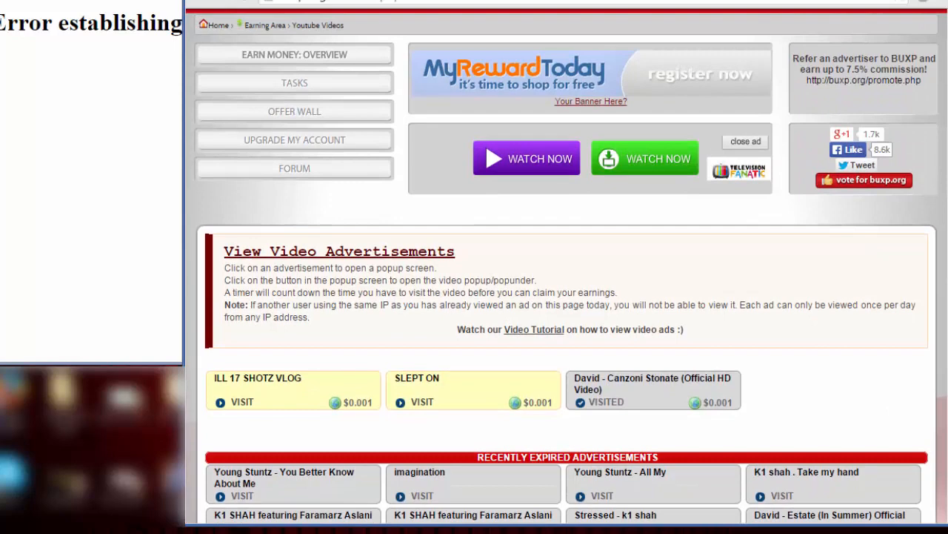
scroll(up, 3)
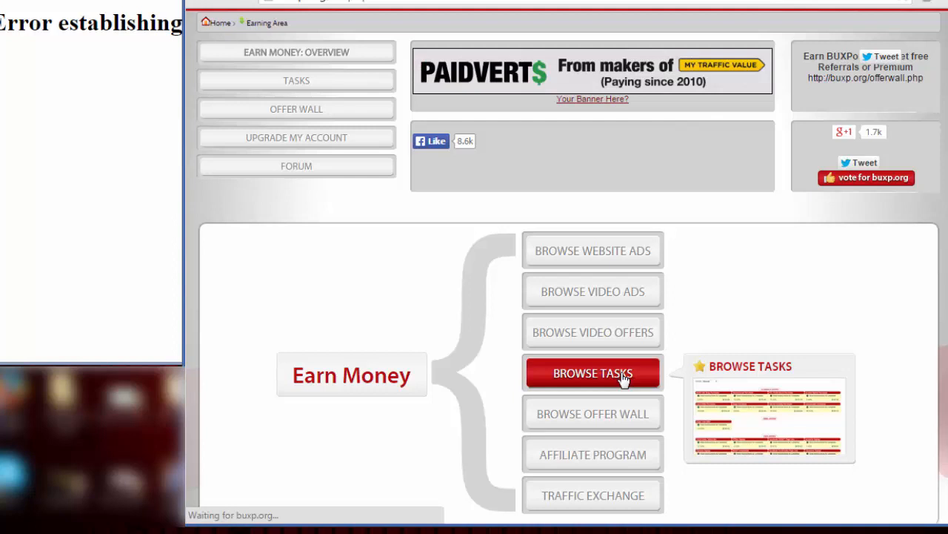
click(593, 374)
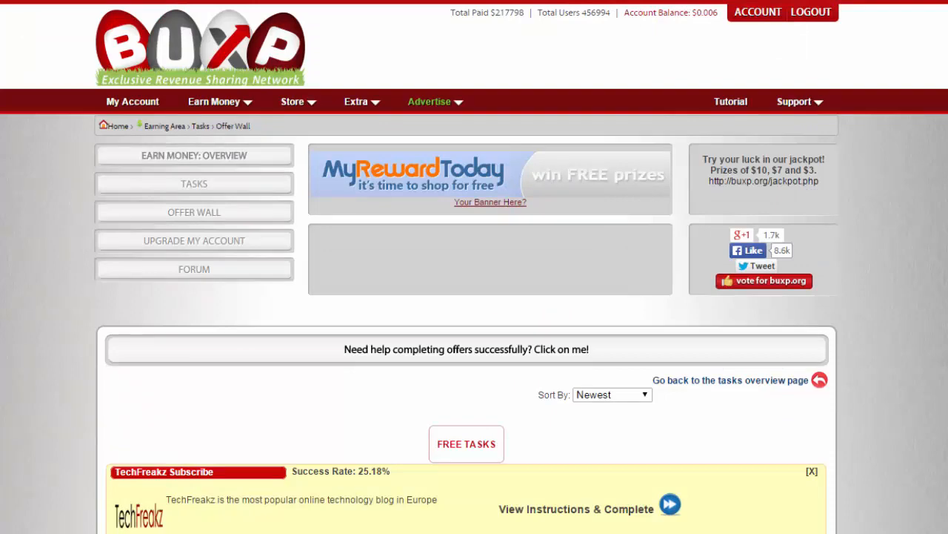
Scroll through the Free Tasks list, reviewing Pinterest, BUXP Forum Activity, TechFreakz Social and eToro offers
scroll(down, 3)
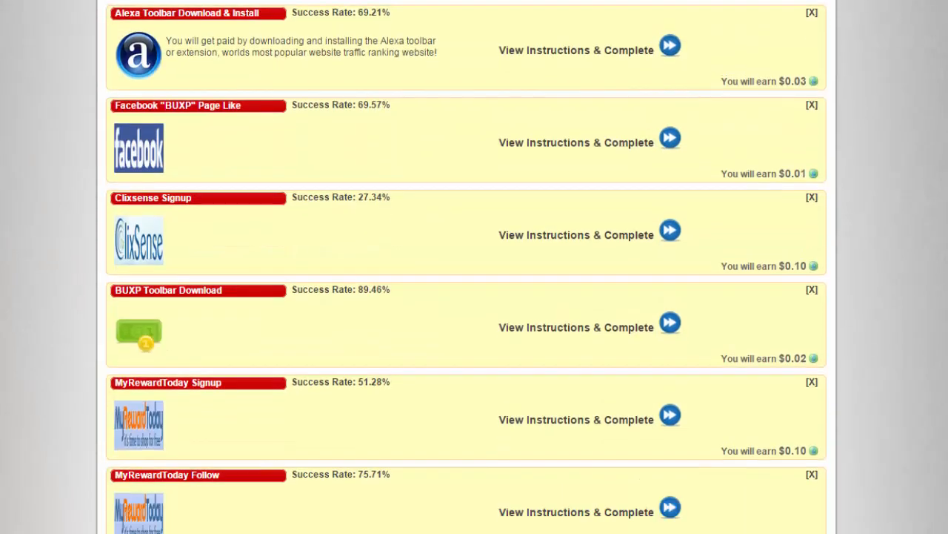
scroll(up, 3)
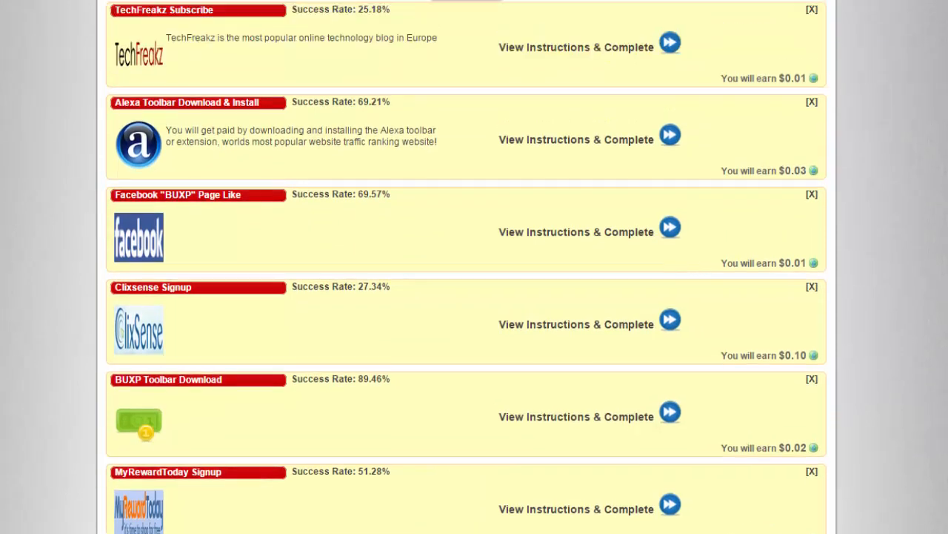
scroll(up, 3)
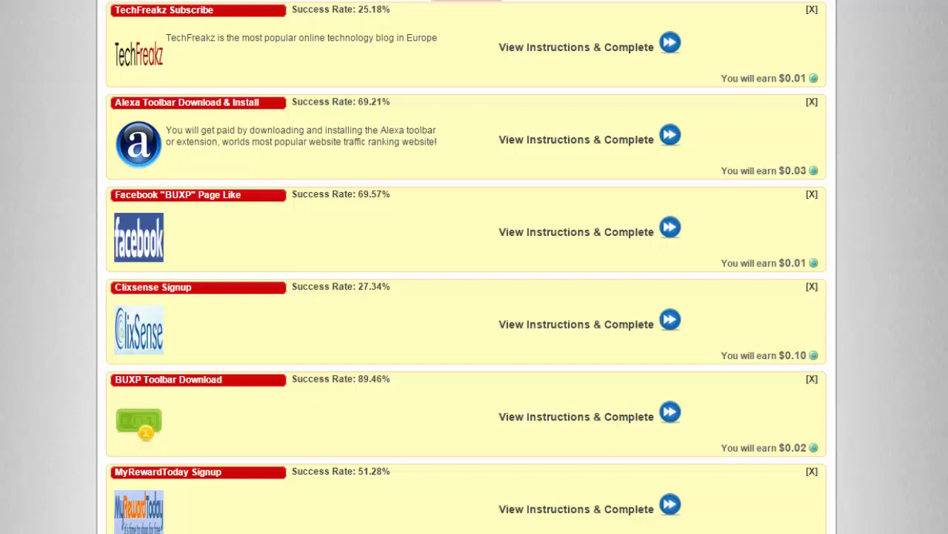
mouse_move(165, 239)
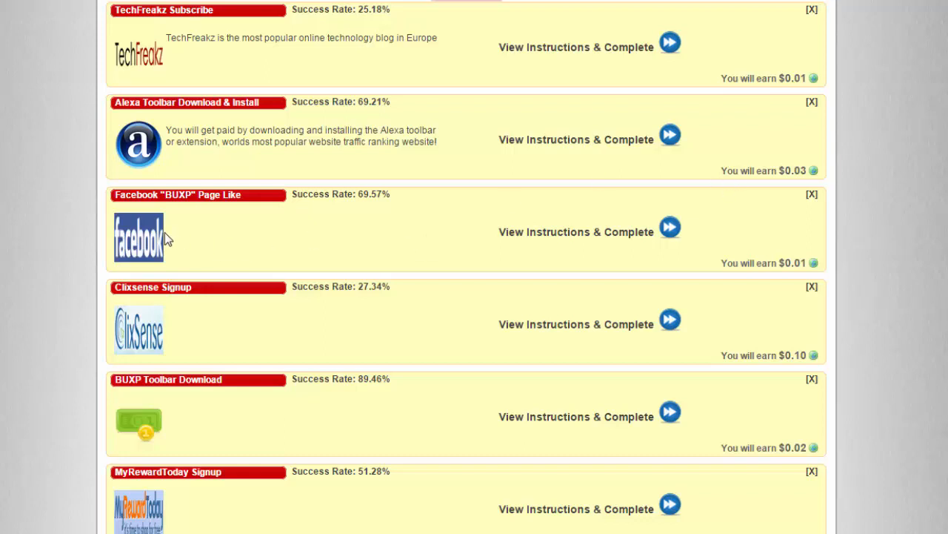
mouse_move(293, 220)
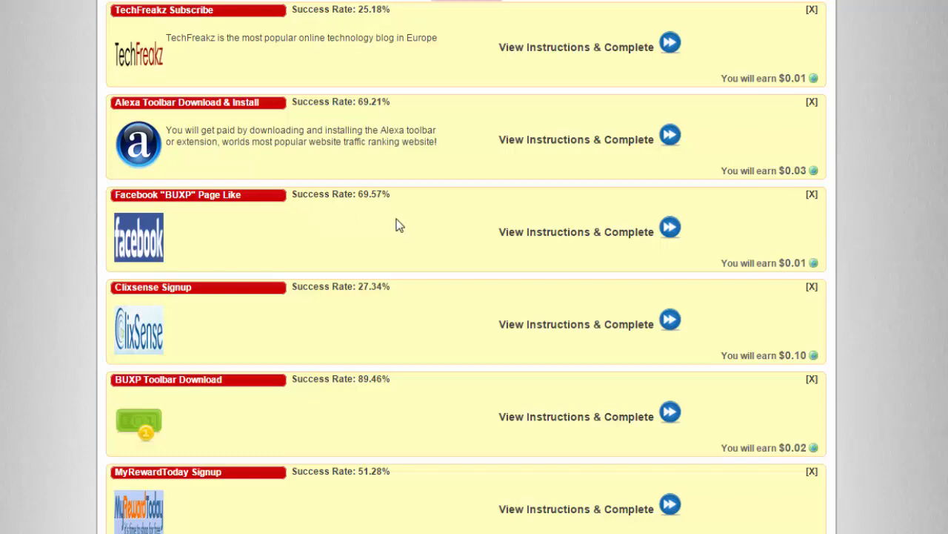
mouse_move(555, 247)
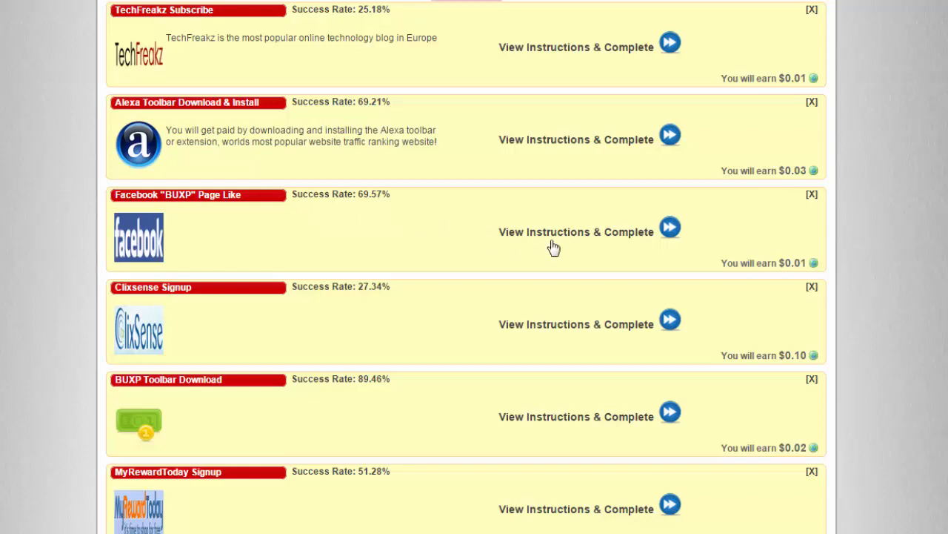
mouse_move(311, 244)
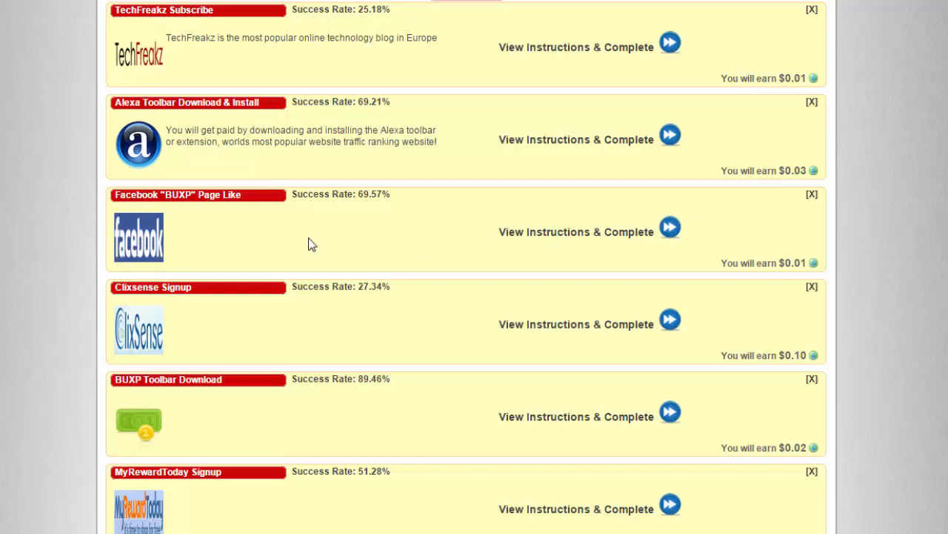
mouse_move(354, 250)
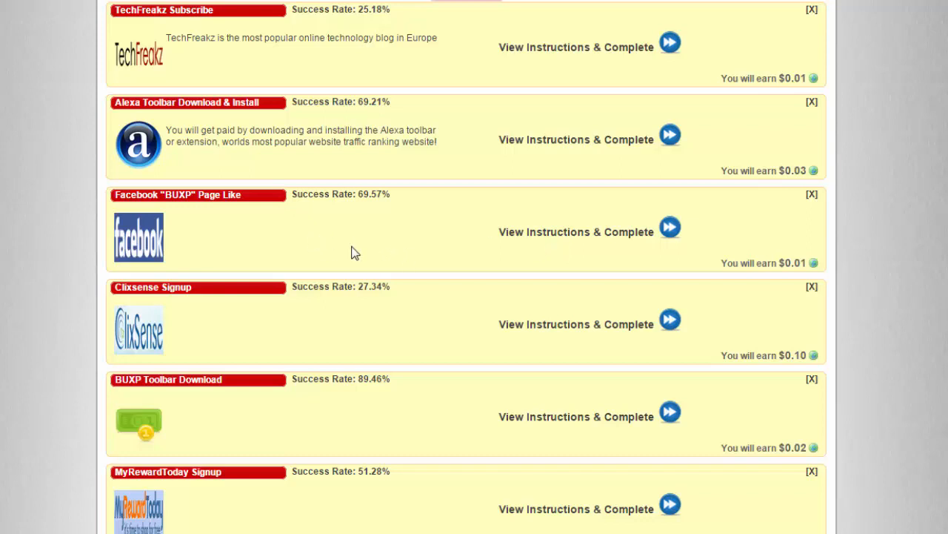
mouse_move(643, 231)
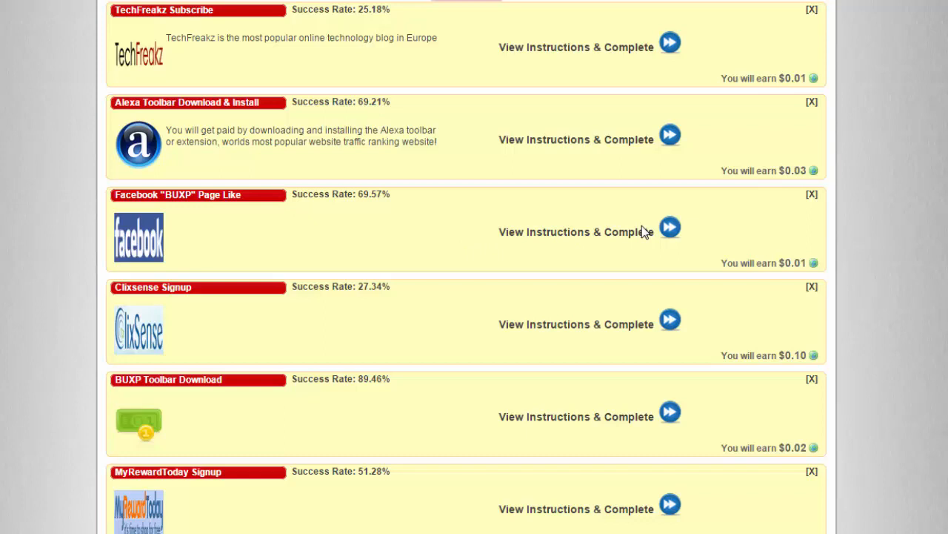
mouse_move(670, 236)
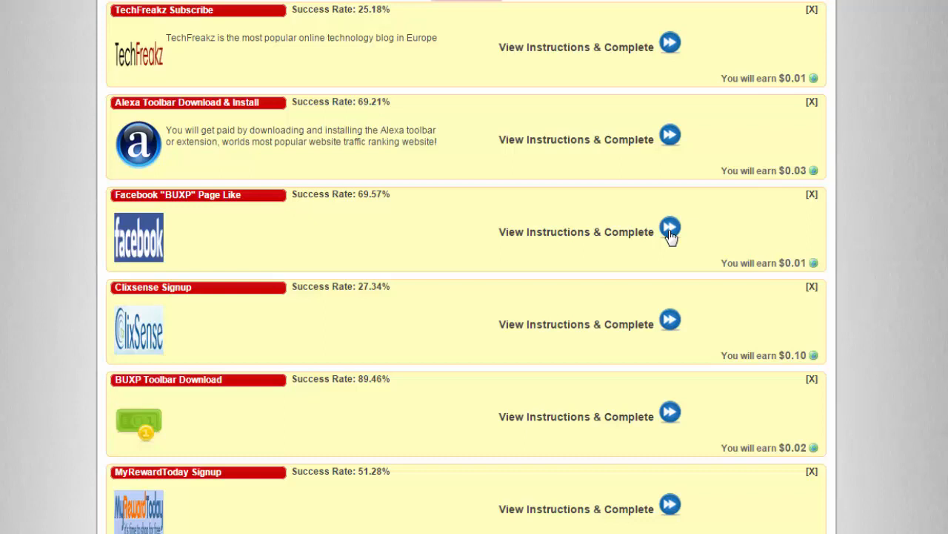
mouse_move(939, 113)
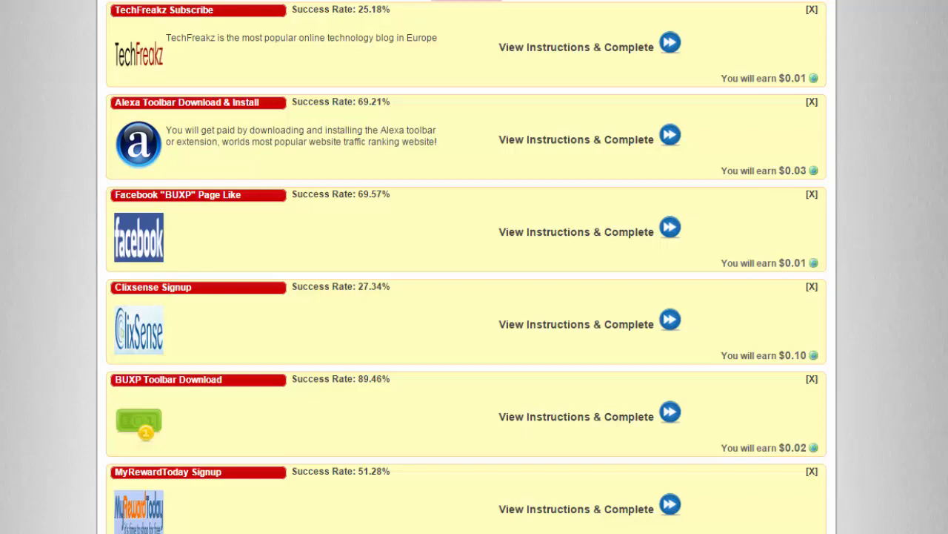
mouse_move(806, 267)
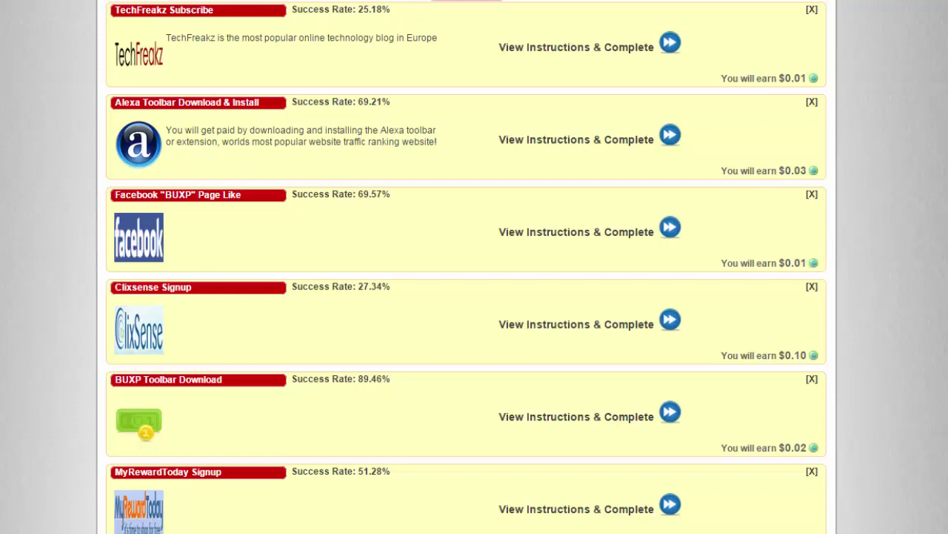
scroll(down, 3)
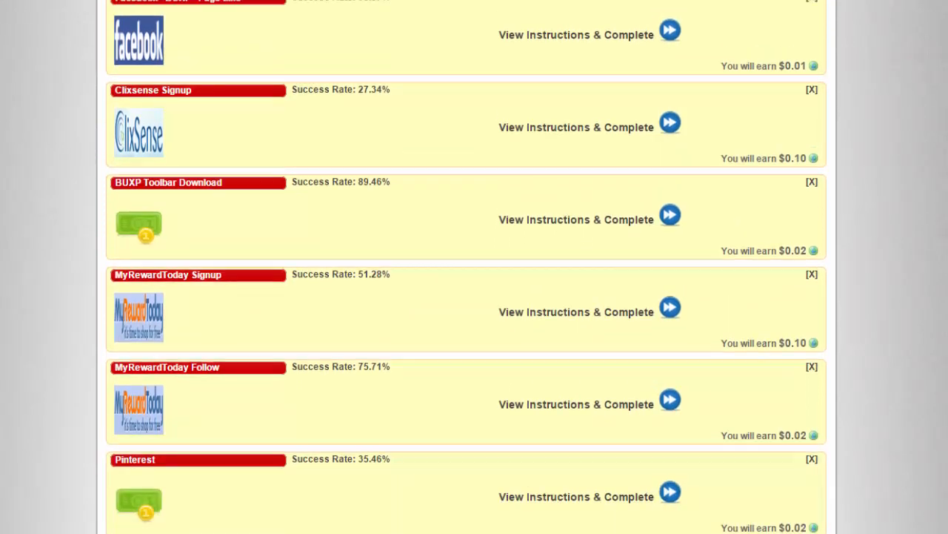
scroll(down, 3)
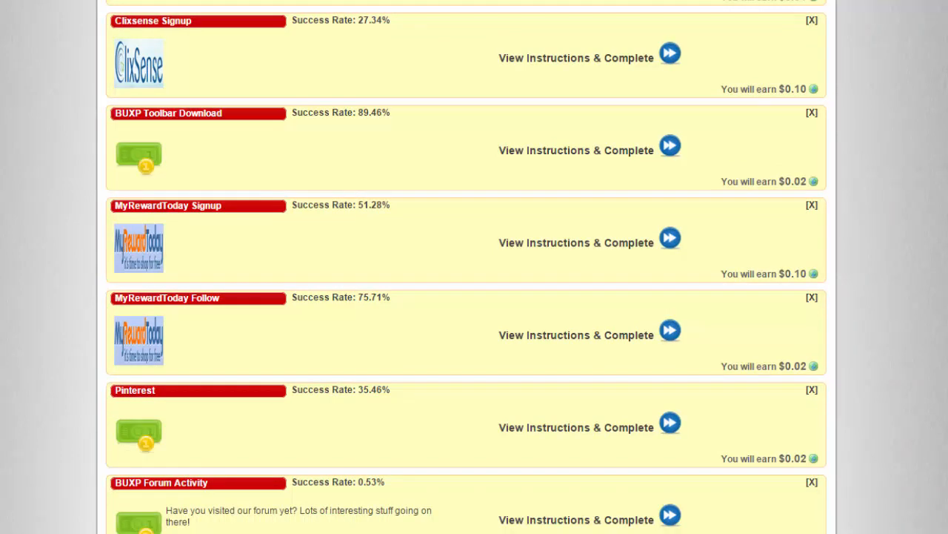
scroll(down, 3)
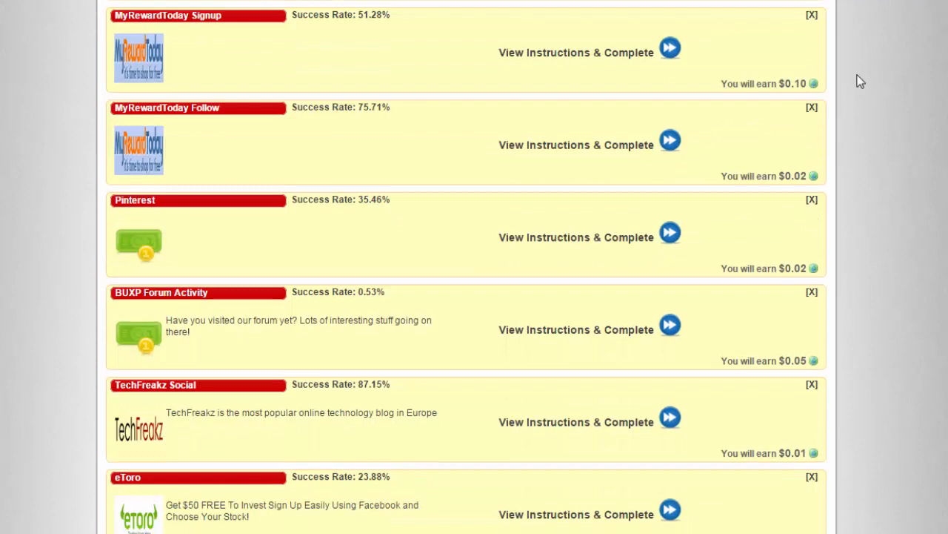
mouse_move(826, 83)
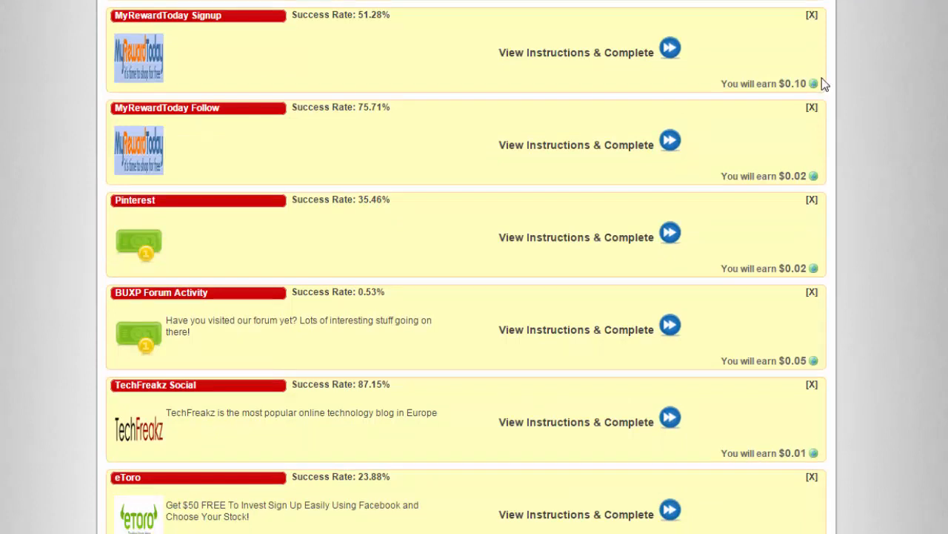
mouse_move(803, 101)
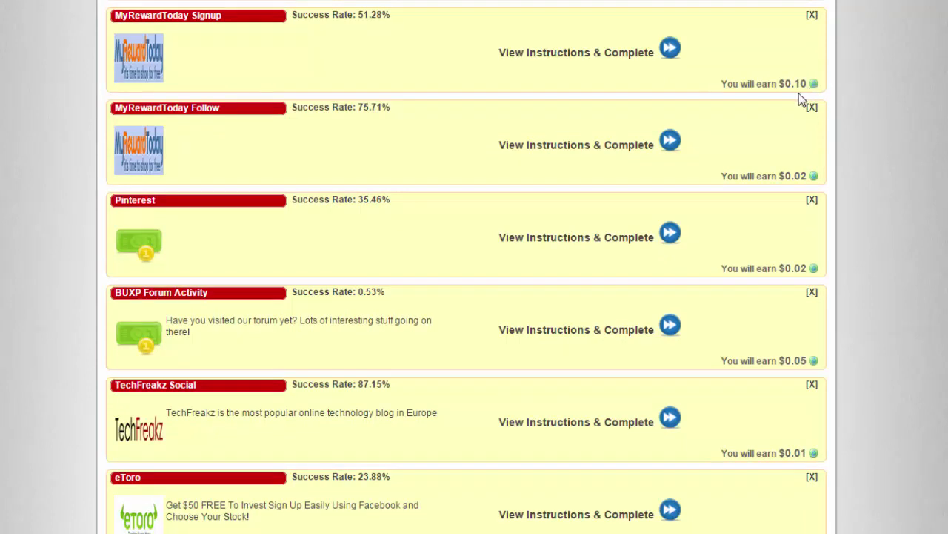
mouse_move(580, 38)
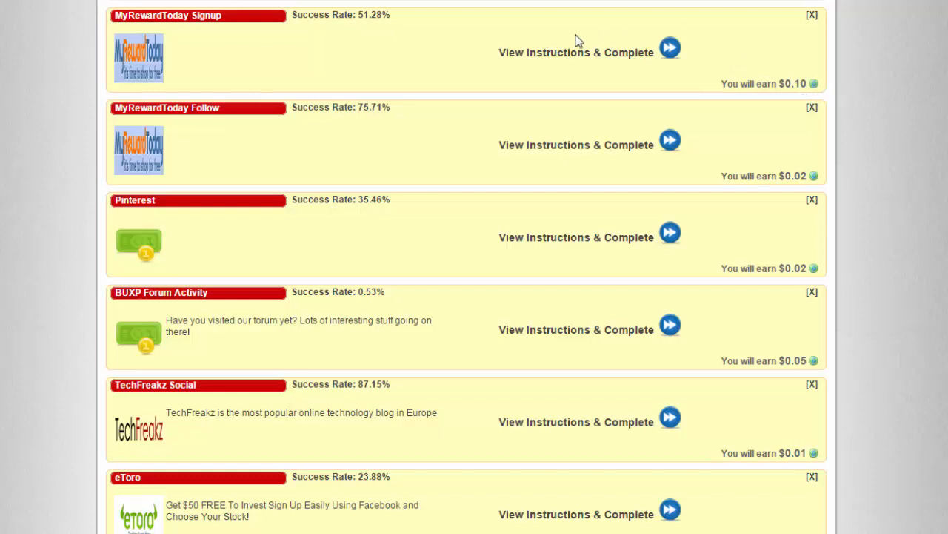
mouse_move(530, 72)
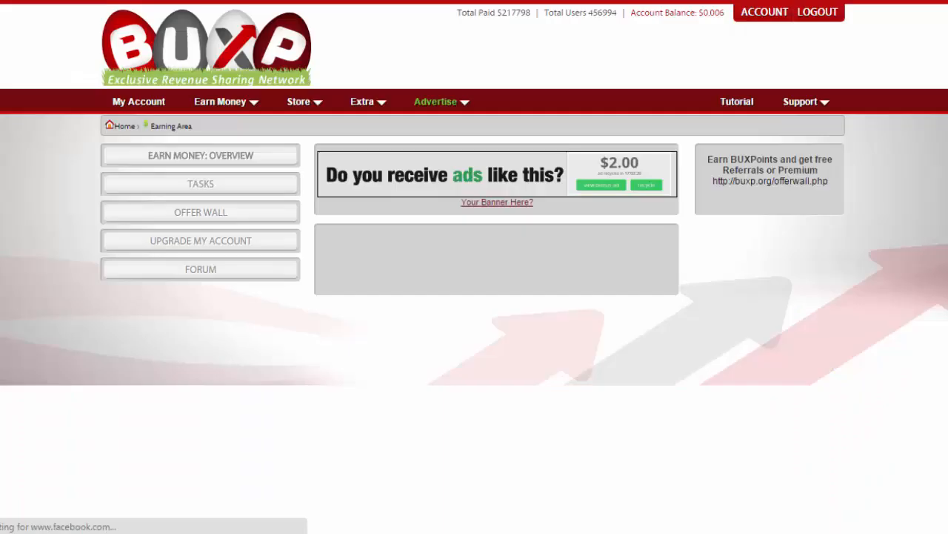
Go to Affiliate Program on the Earn Money diagram to see commission rates
scroll(down, 3)
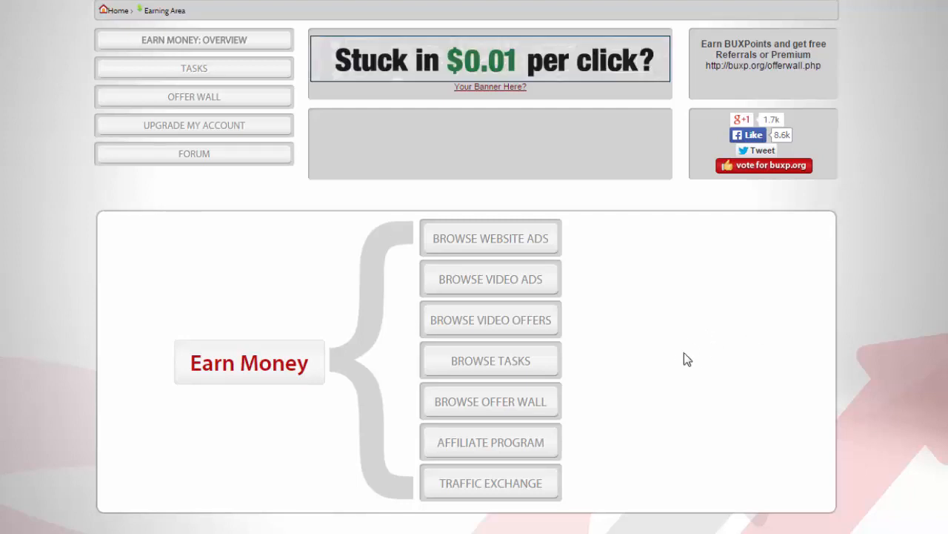
mouse_move(489, 442)
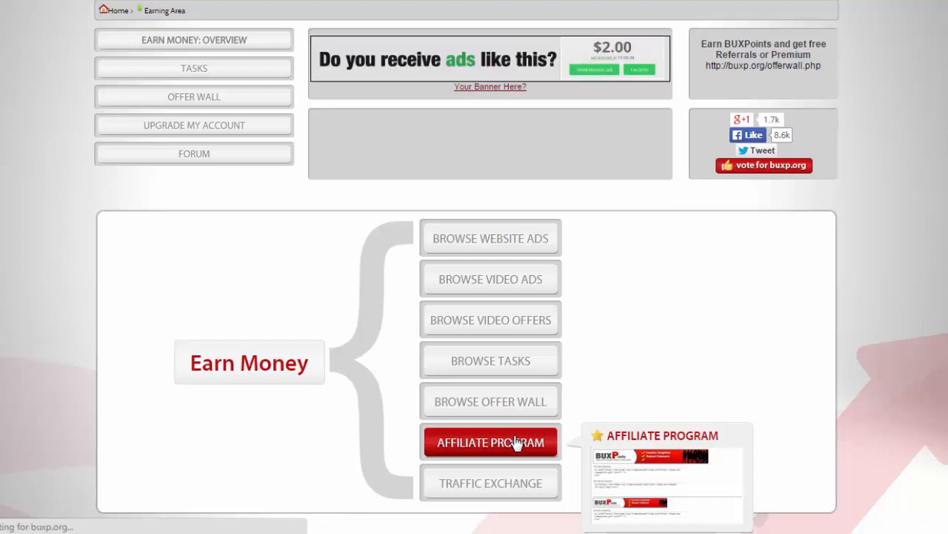
click(489, 441)
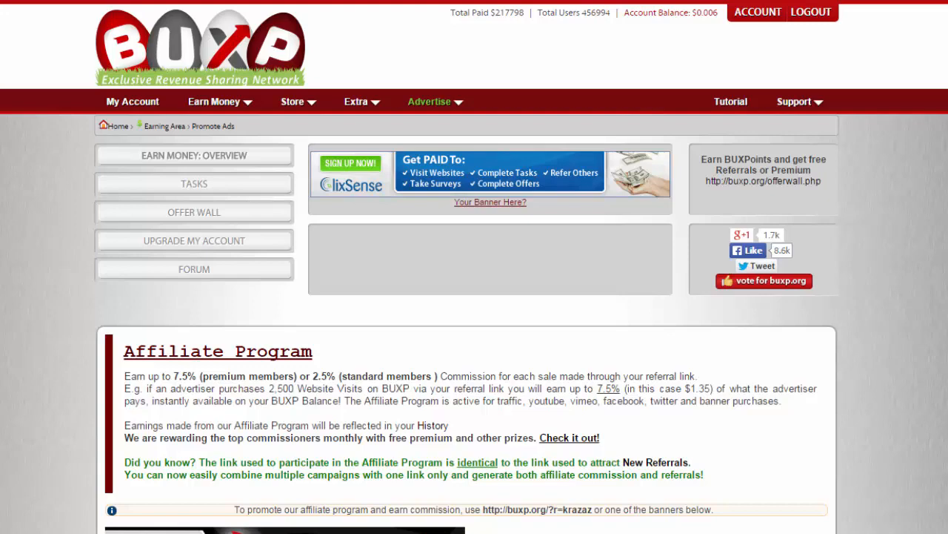
scroll(down, 3)
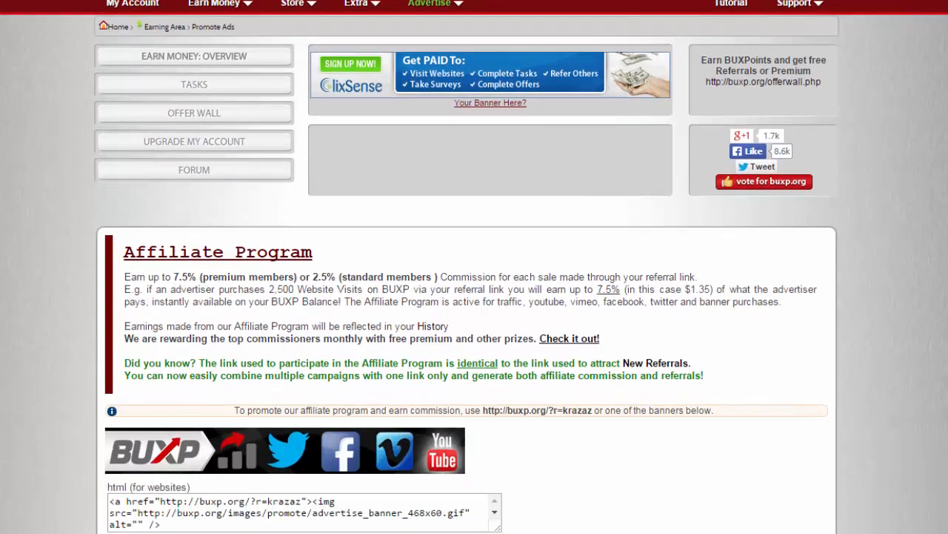
scroll(down, 3)
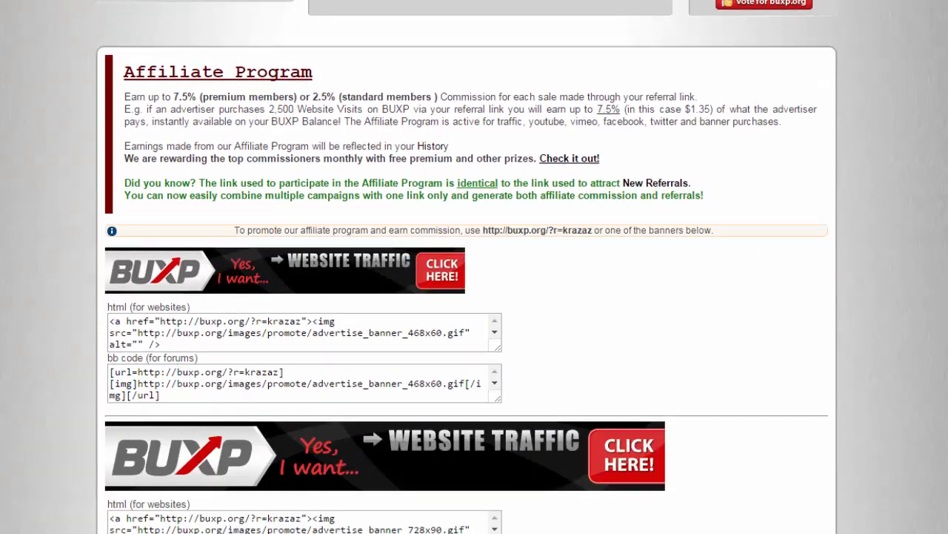
scroll(down, 3)
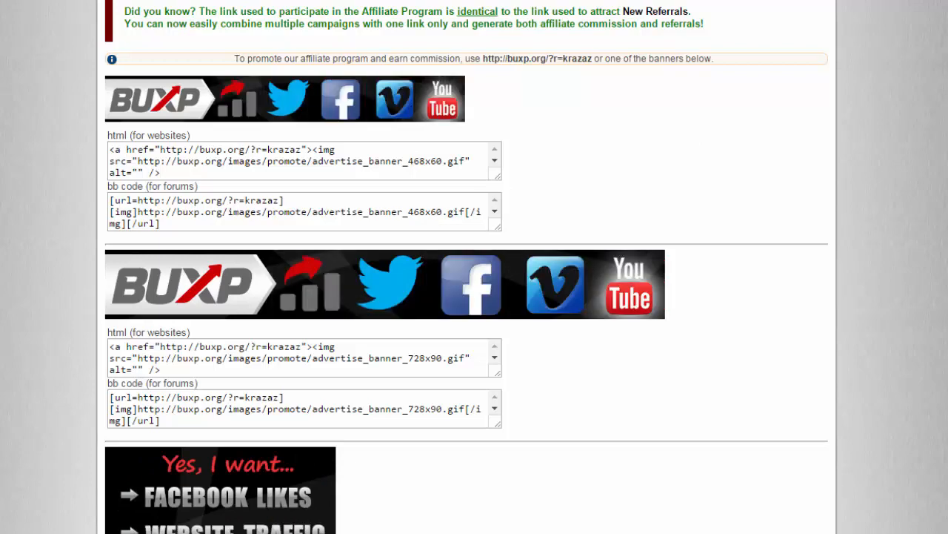
scroll(down, 3)
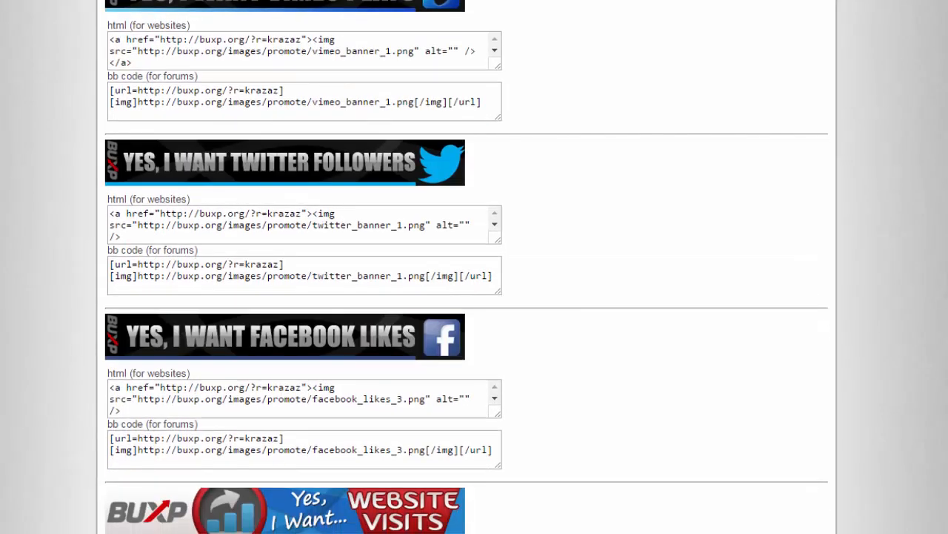
scroll(down, 3)
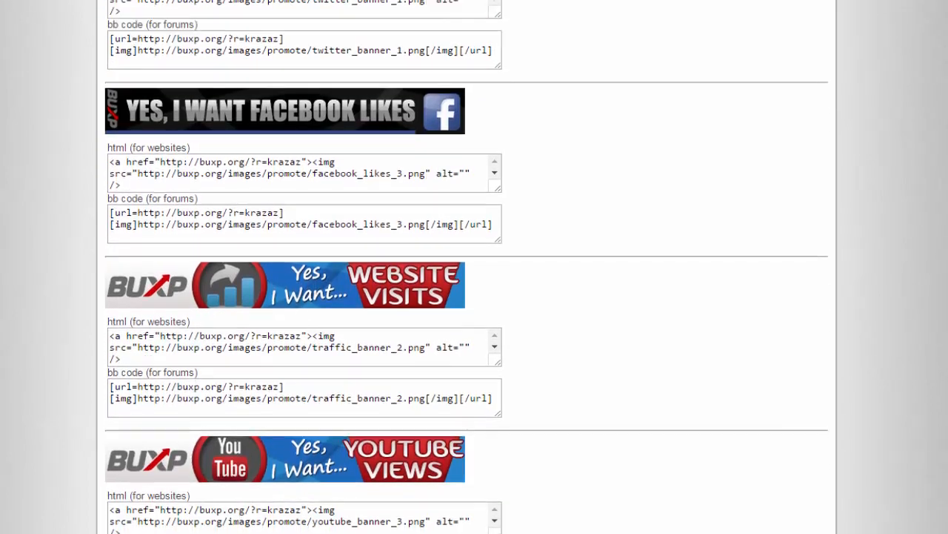
scroll(up, 3)
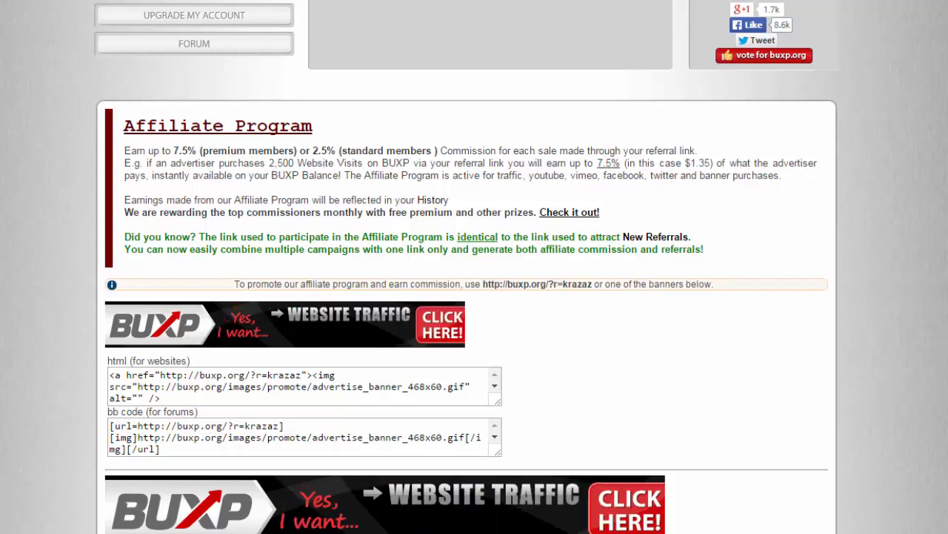
scroll(down, 3)
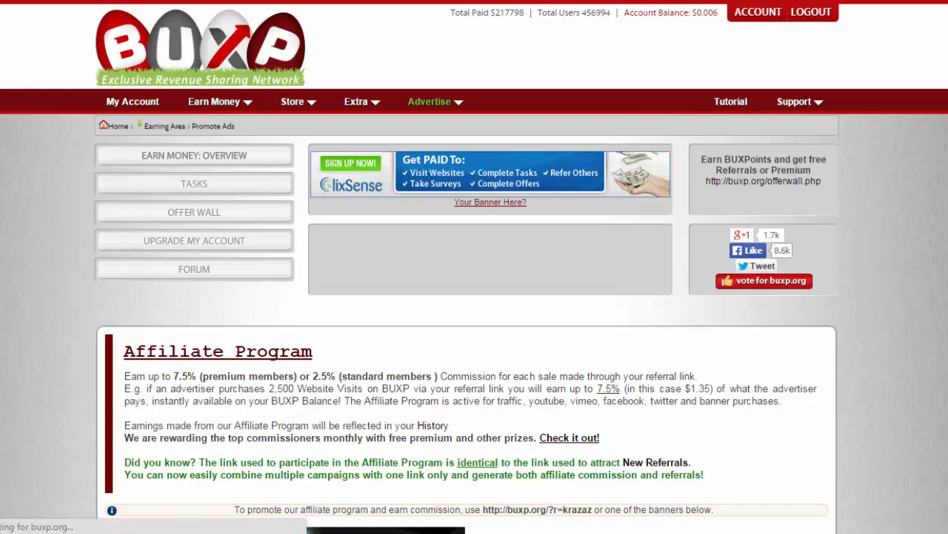
mouse_move(829, 59)
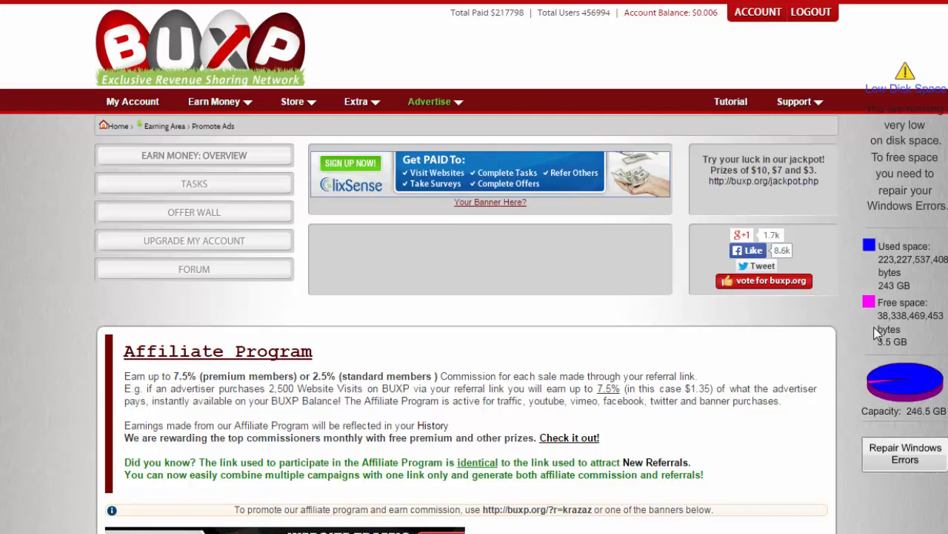
mouse_move(655, 47)
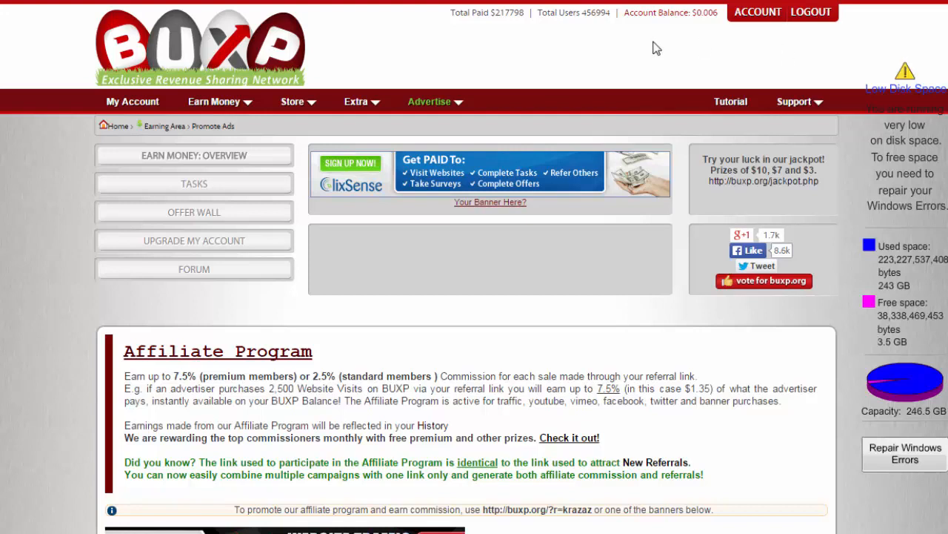
Choose Buy Website Traffic from the Advertise menu to reach its order form
click(429, 101)
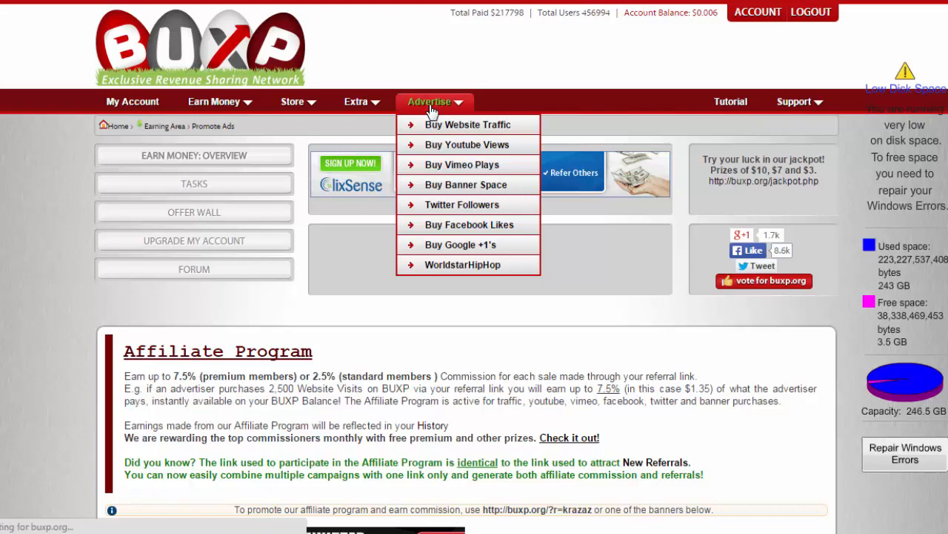
click(469, 125)
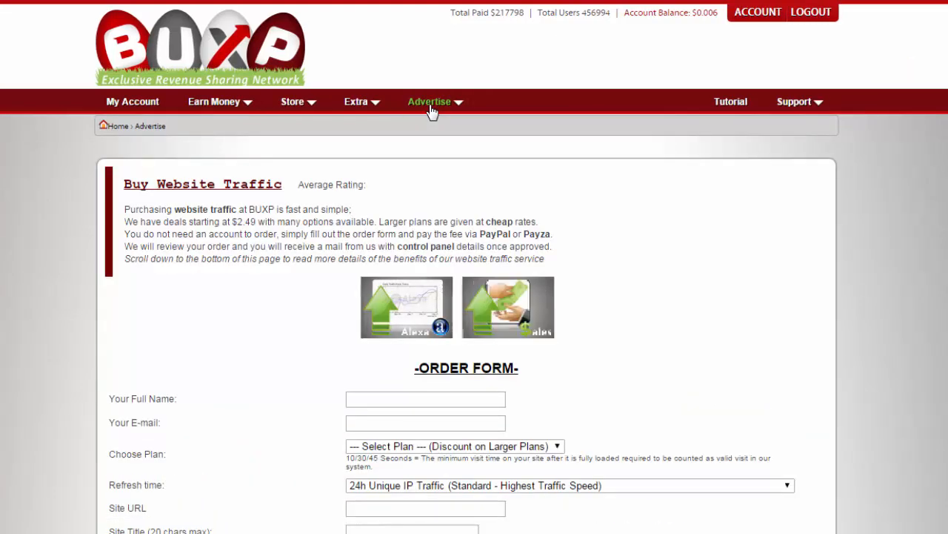
mouse_move(433, 109)
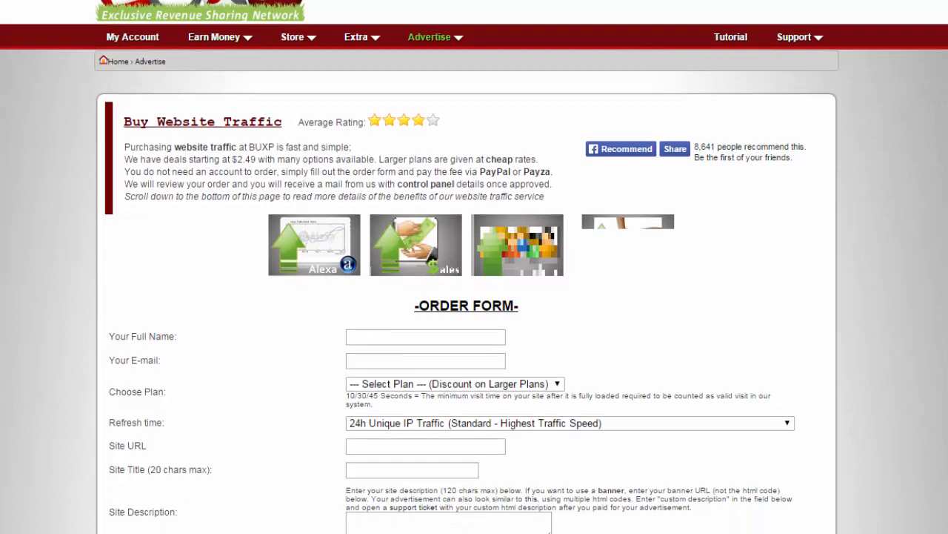
Scroll through the traffic order form down to the submit option and back up
scroll(down, 3)
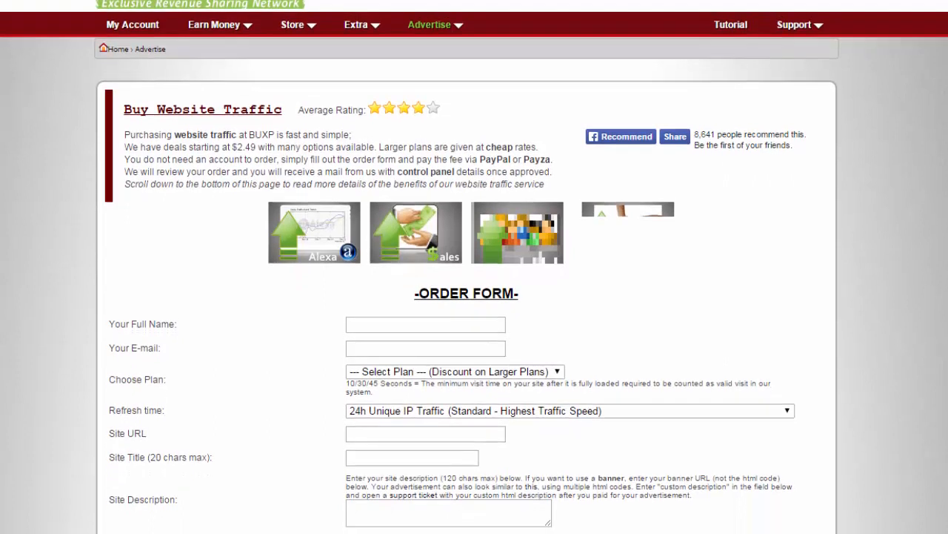
scroll(down, 3)
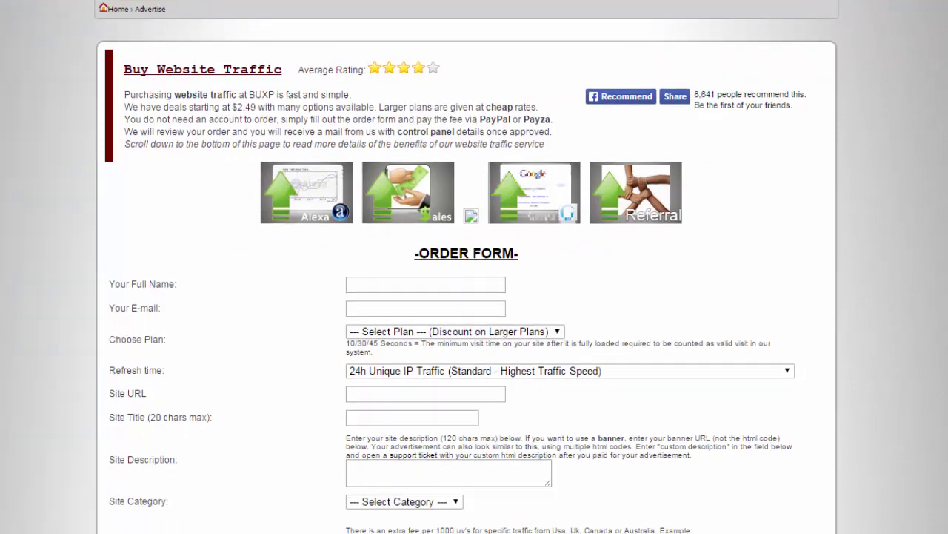
scroll(down, 3)
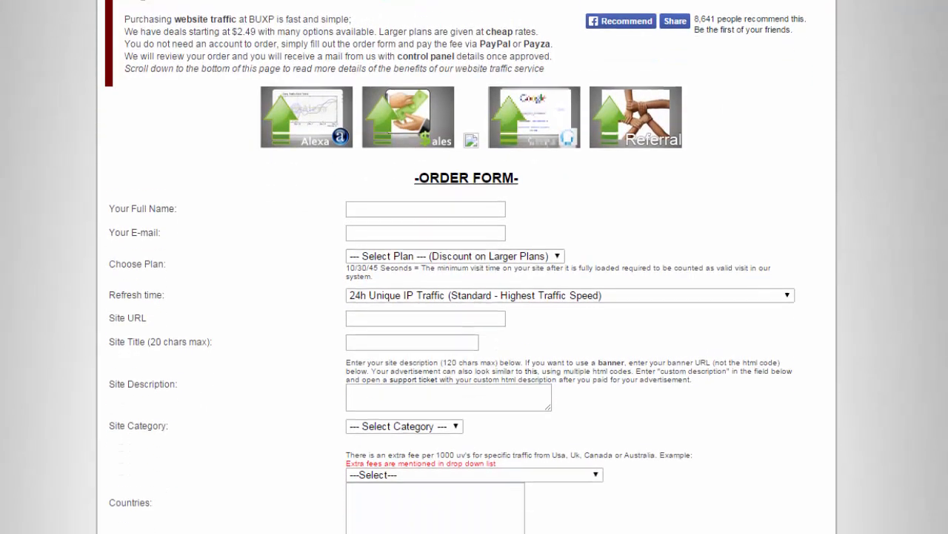
scroll(down, 3)
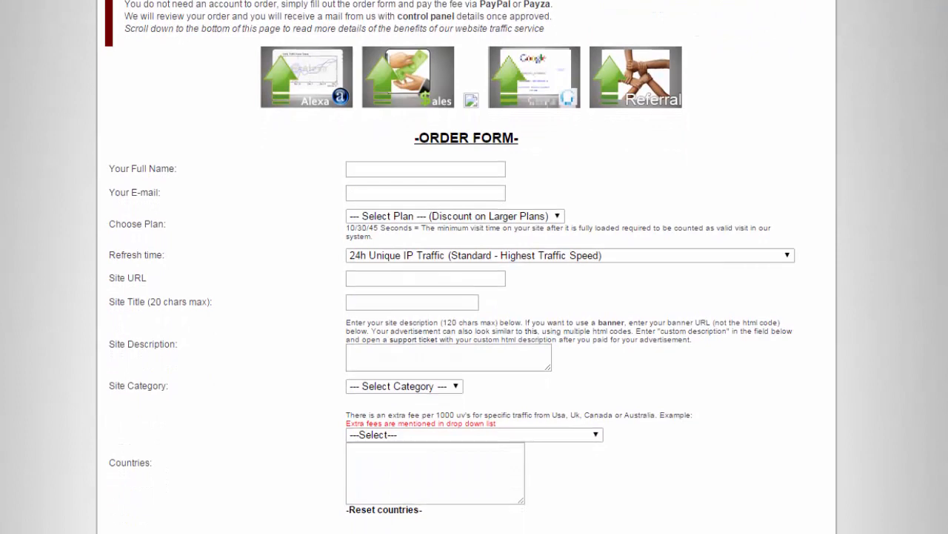
scroll(down, 3)
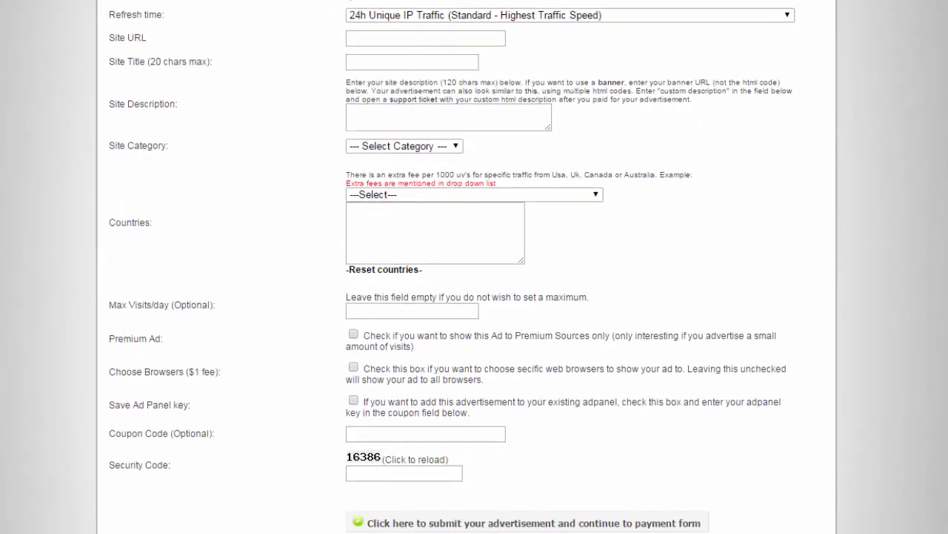
scroll(up, 3)
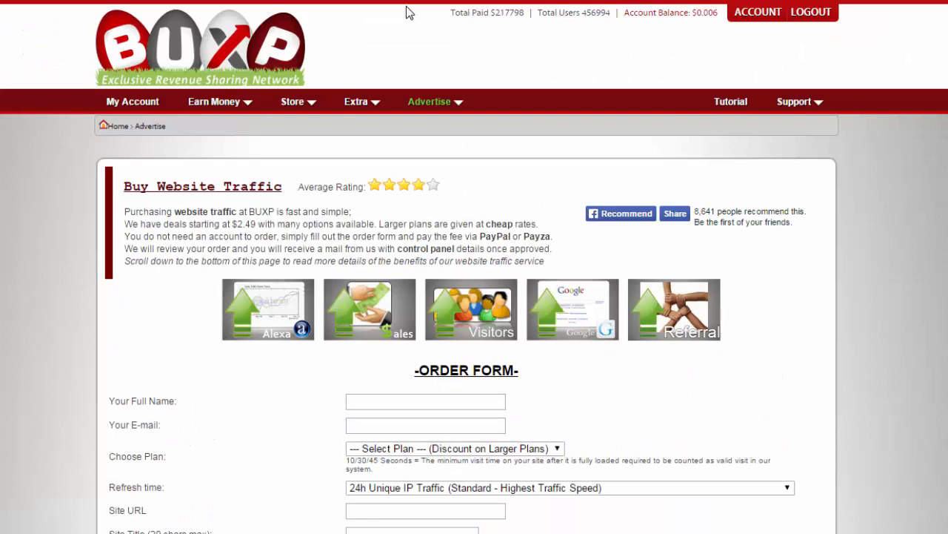
mouse_move(777, 98)
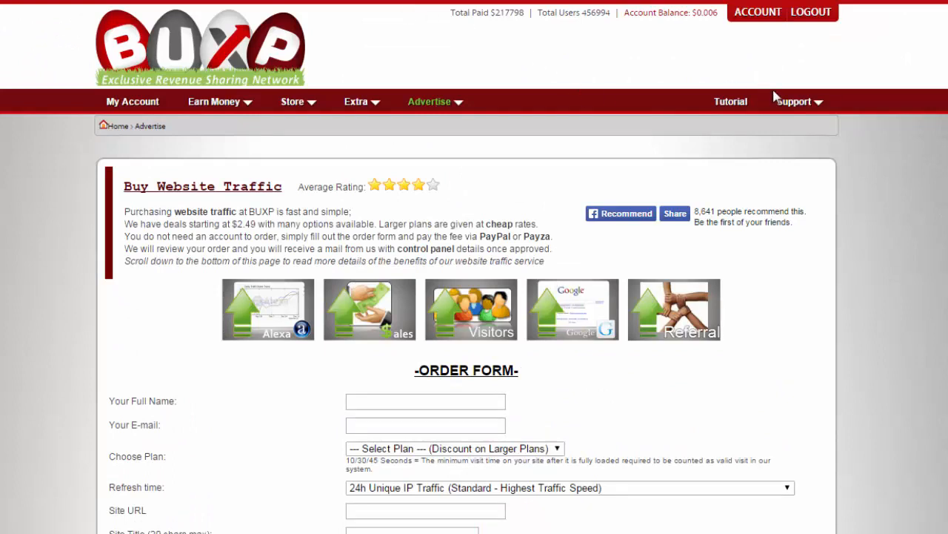
Go to the Forum from the Support menu to reach the community board index
click(794, 101)
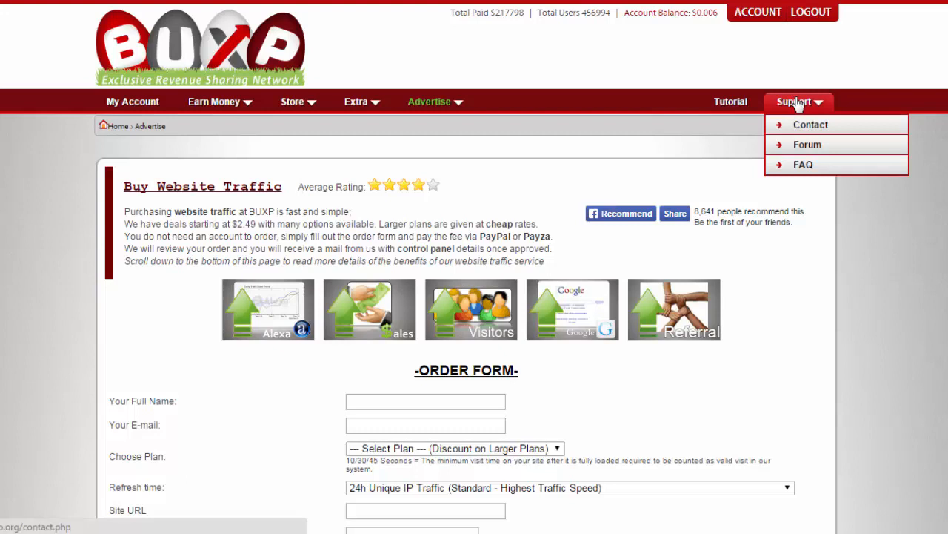
mouse_move(807, 145)
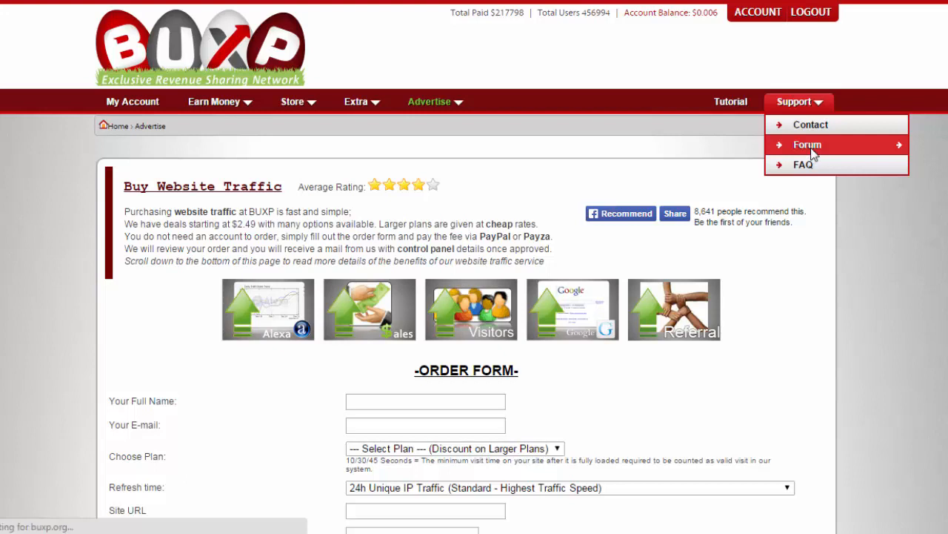
click(807, 143)
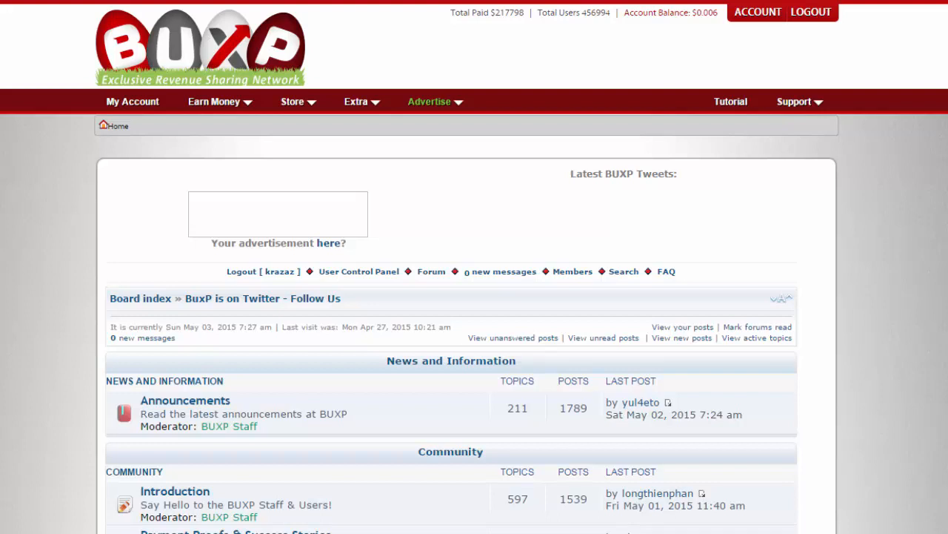
scroll(down, 3)
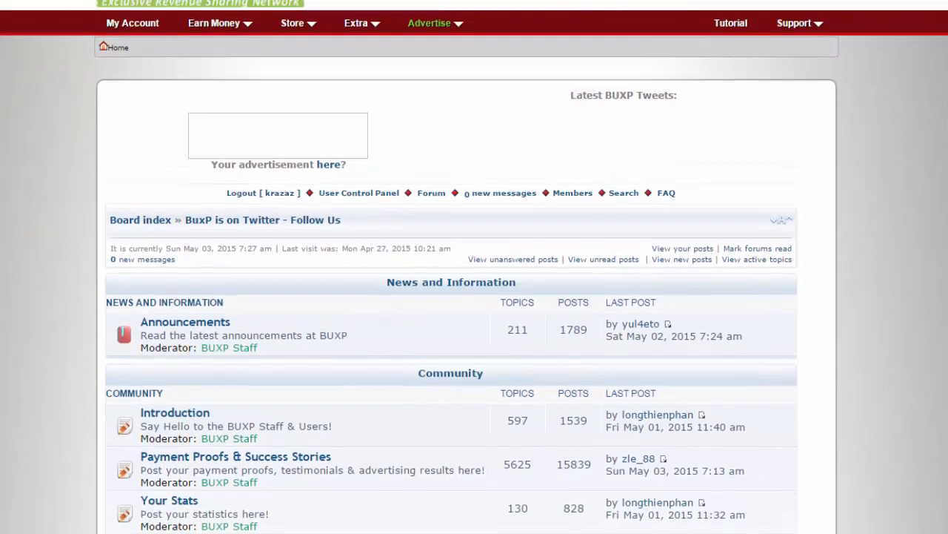
scroll(up, 3)
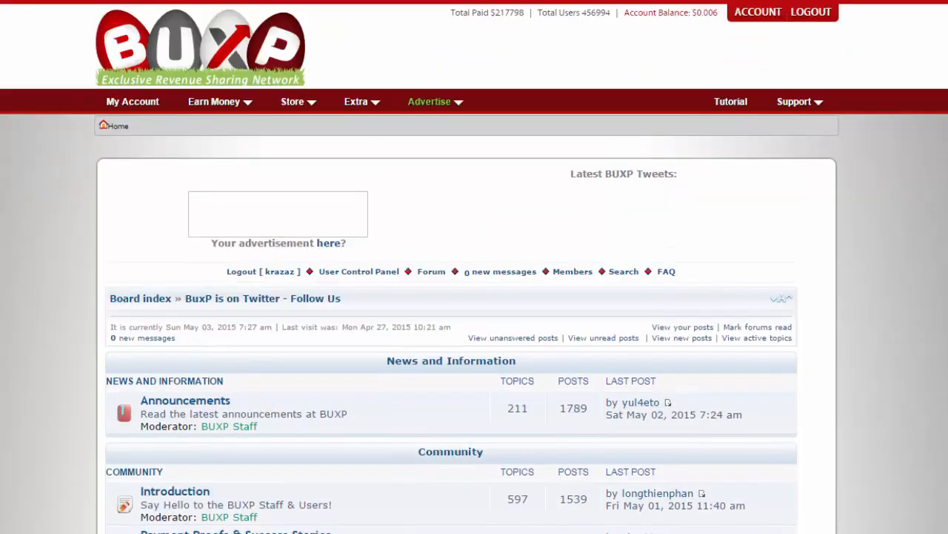
scroll(down, 3)
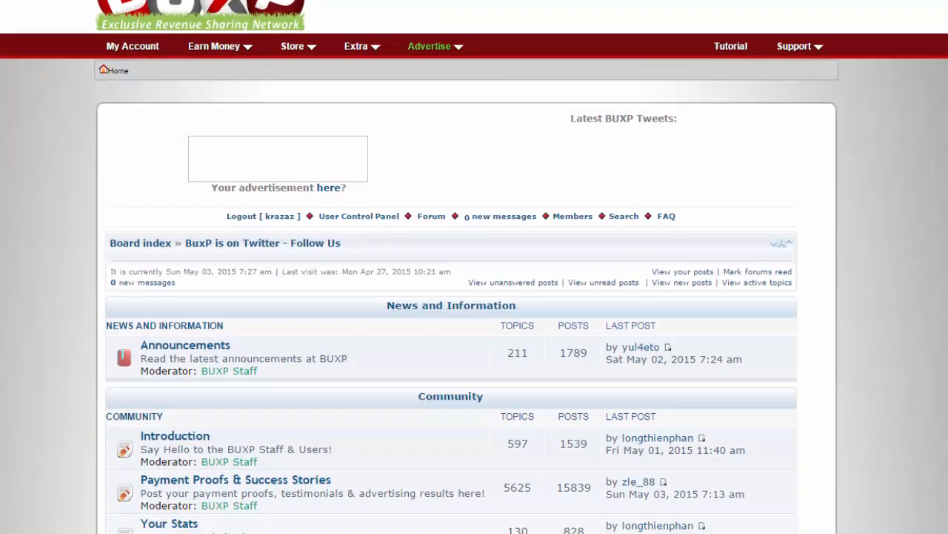
scroll(down, 3)
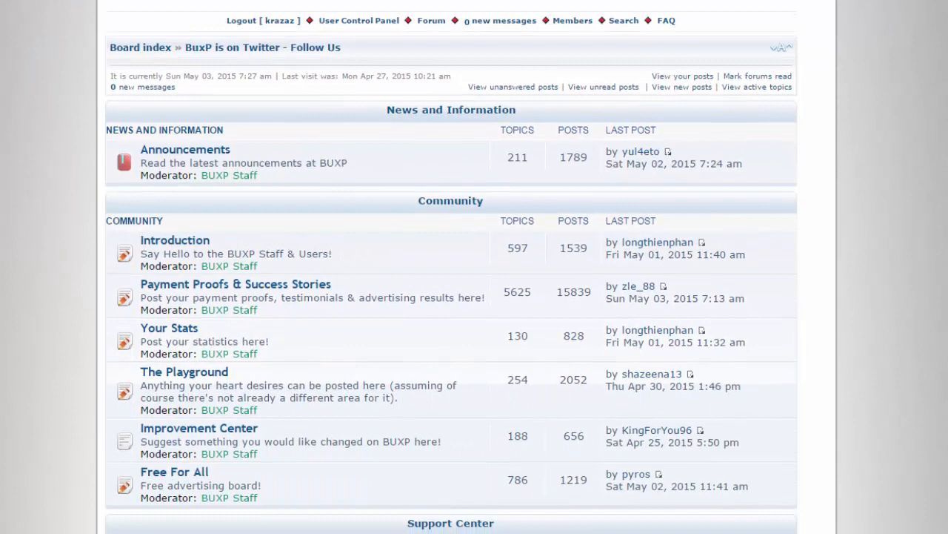
scroll(up, 3)
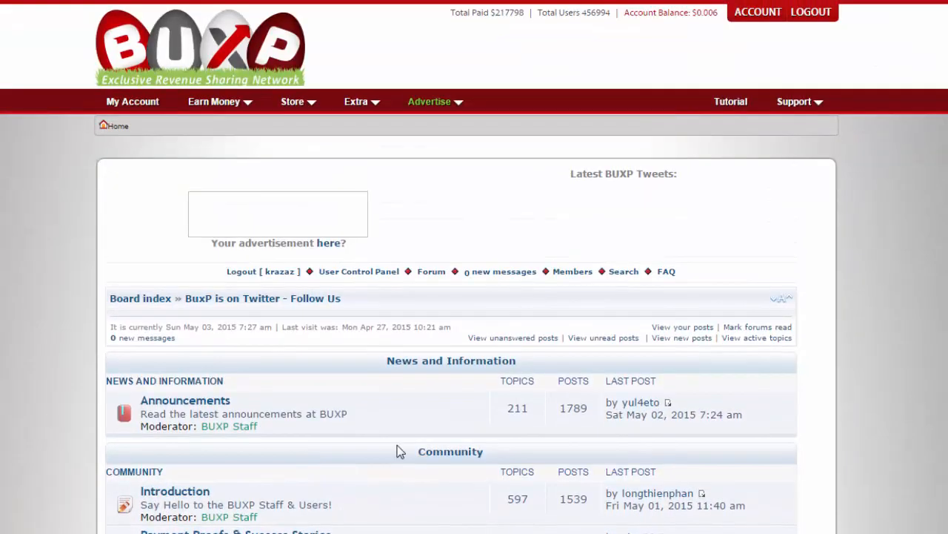